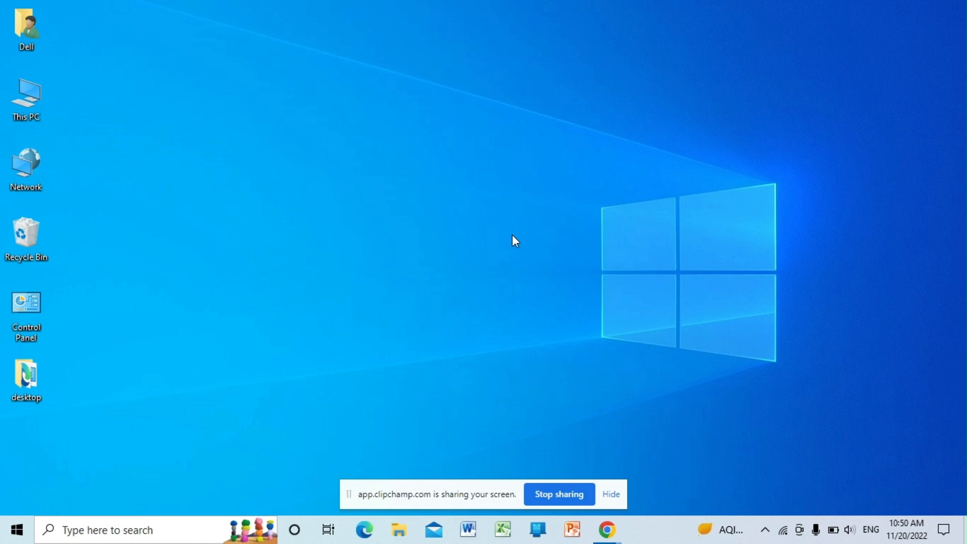
{"action": "mouse_move", "coordinate": [607, 530]}
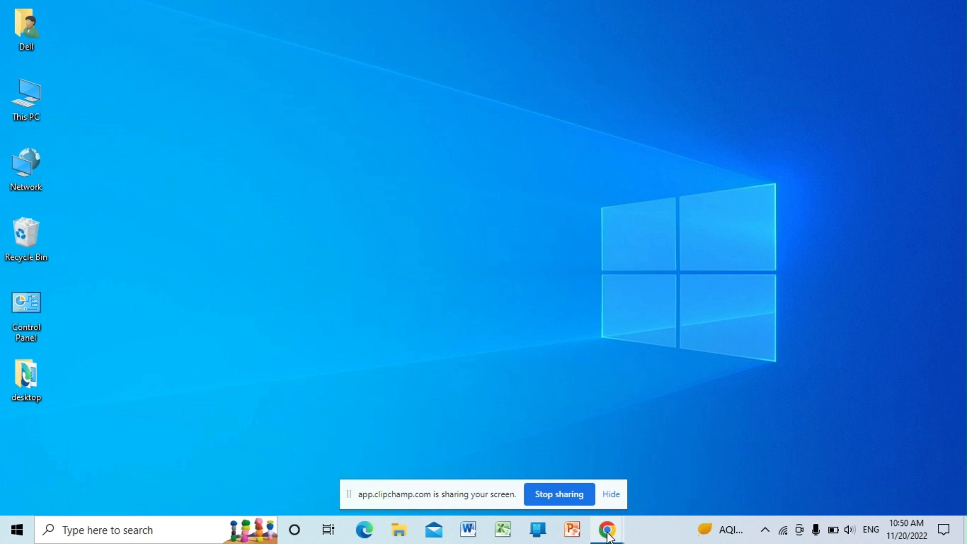
{"action": "mouse_move", "coordinate": [606, 529]}
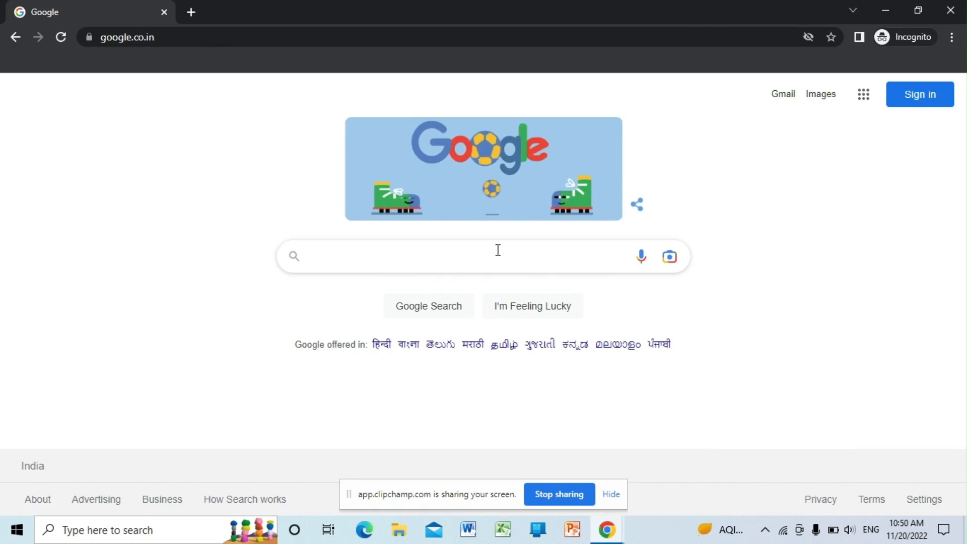
Step: Search Google for 'postgresql' and open the official postgresql.org result
{"action": "type", "text": "postgreysql"}
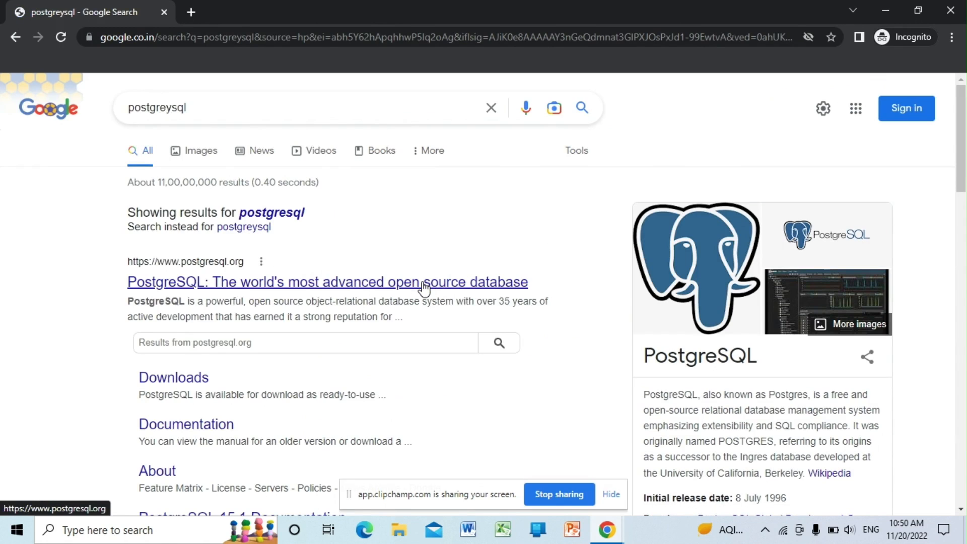
{"action": "left_click", "coordinate": [327, 282]}
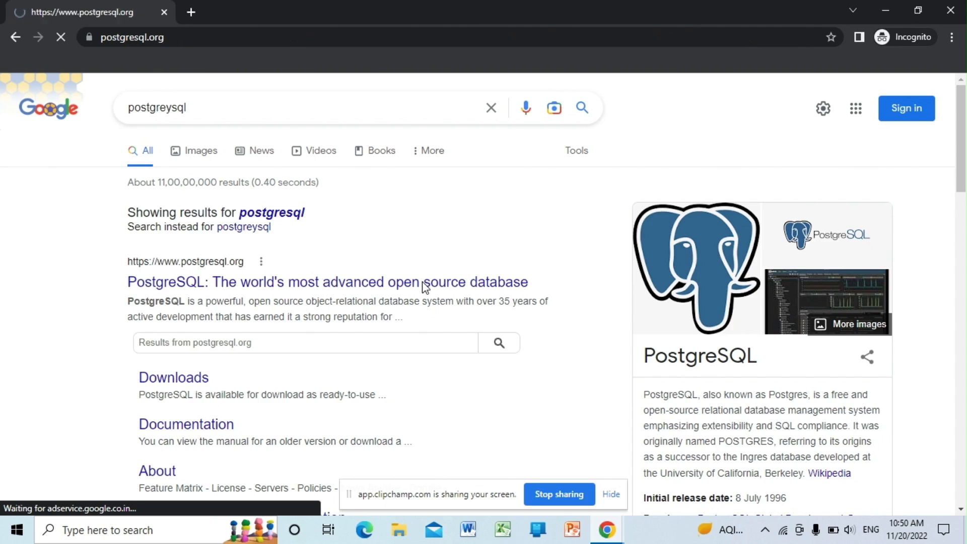
{"action": "left_click", "coordinate": [326, 282]}
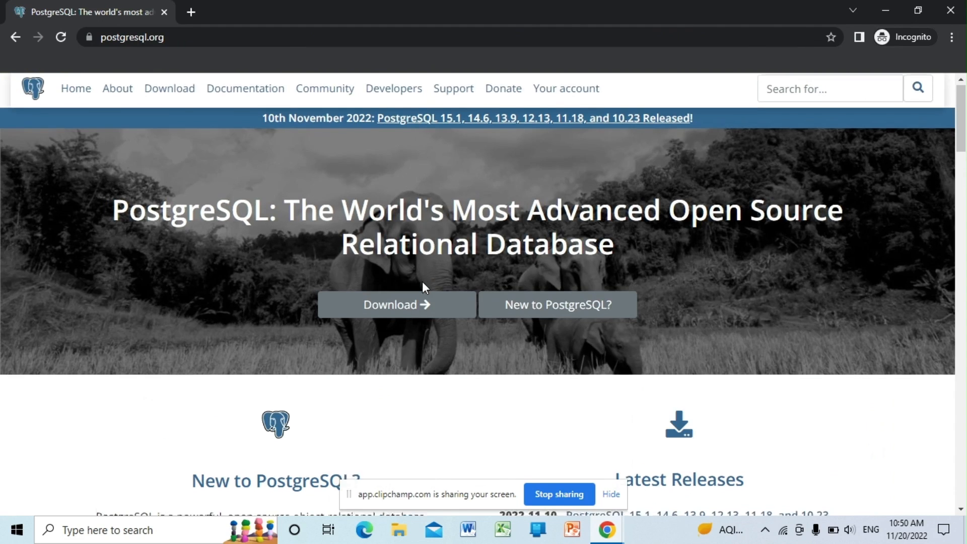
{"action": "scroll", "scroll_direction": "down", "scroll_amount": 3}
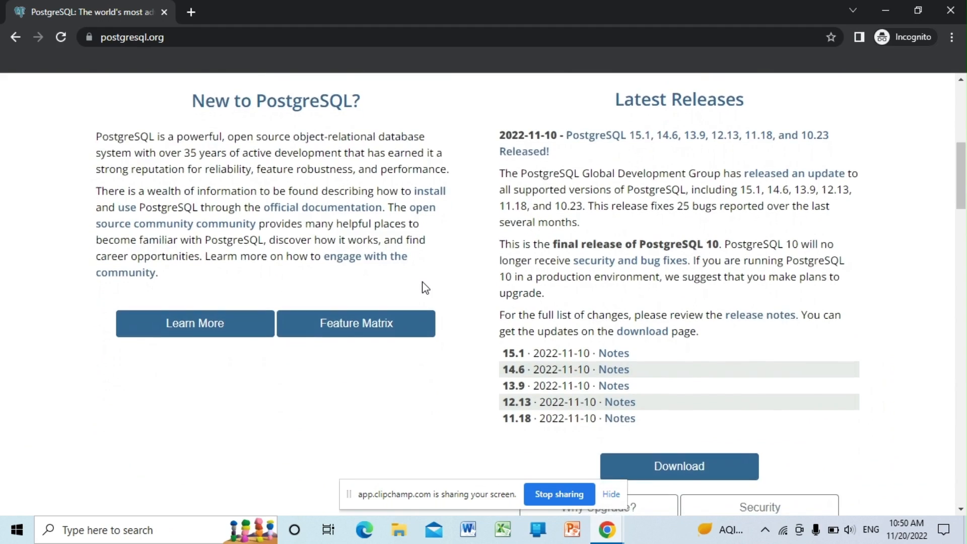
{"action": "scroll", "scroll_direction": "up", "scroll_amount": 3}
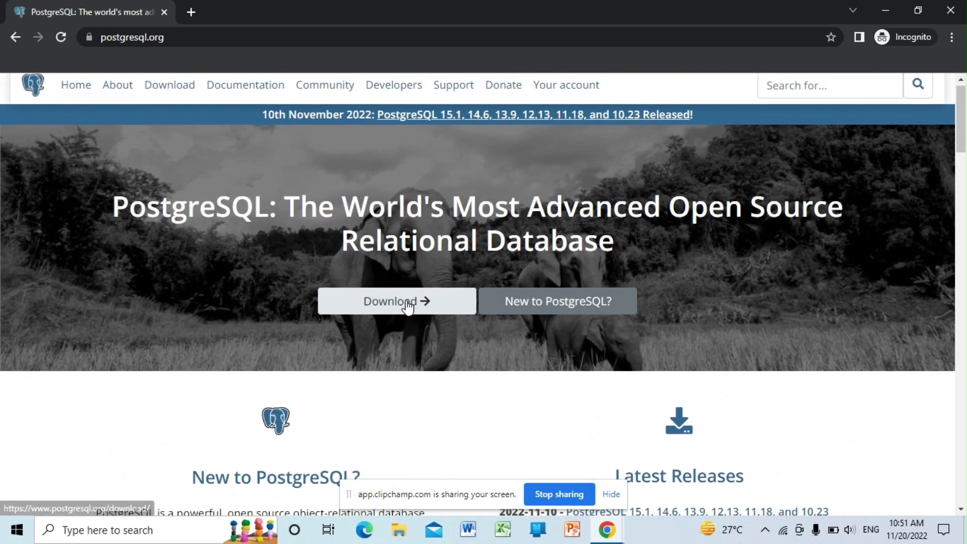
Step: Go to Downloads, choose the Windows installers, and follow the EDB 'Download the installer' link
{"action": "left_click", "coordinate": [396, 301]}
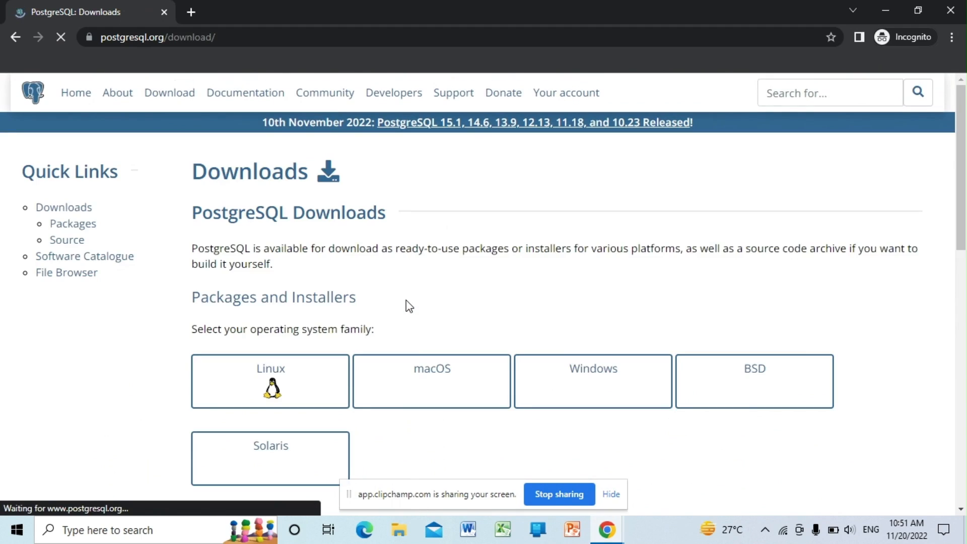
{"action": "scroll", "scroll_direction": "down", "scroll_amount": 3}
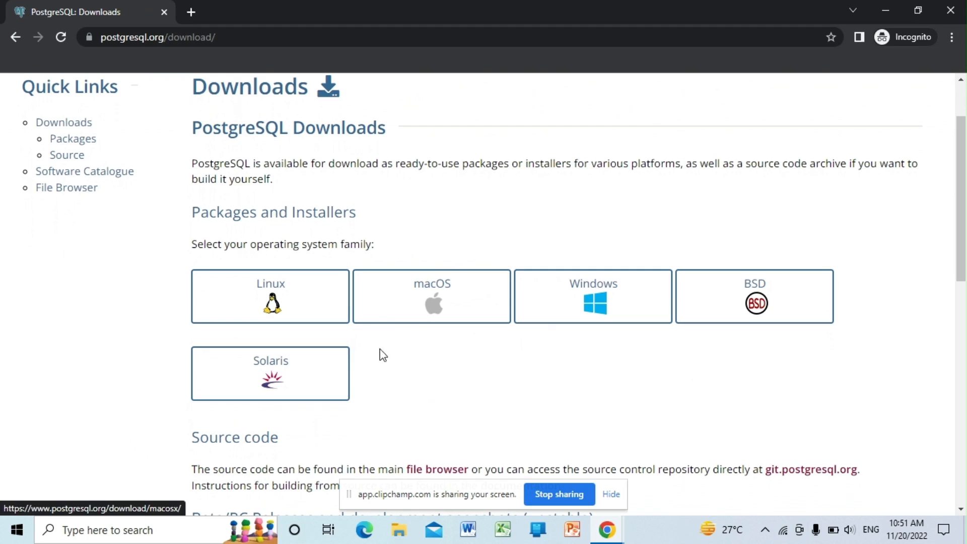
{"action": "mouse_move", "coordinate": [437, 369]}
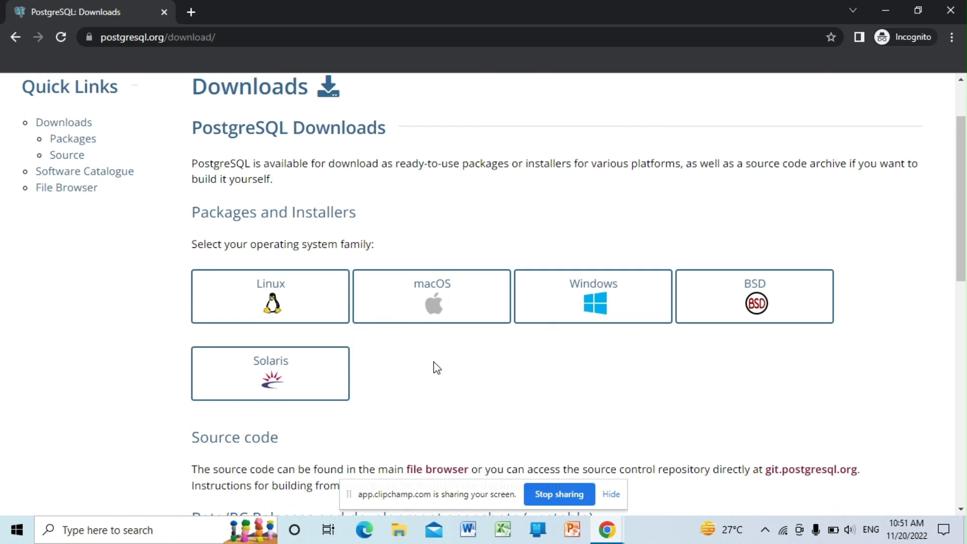
{"action": "mouse_move", "coordinate": [546, 377]}
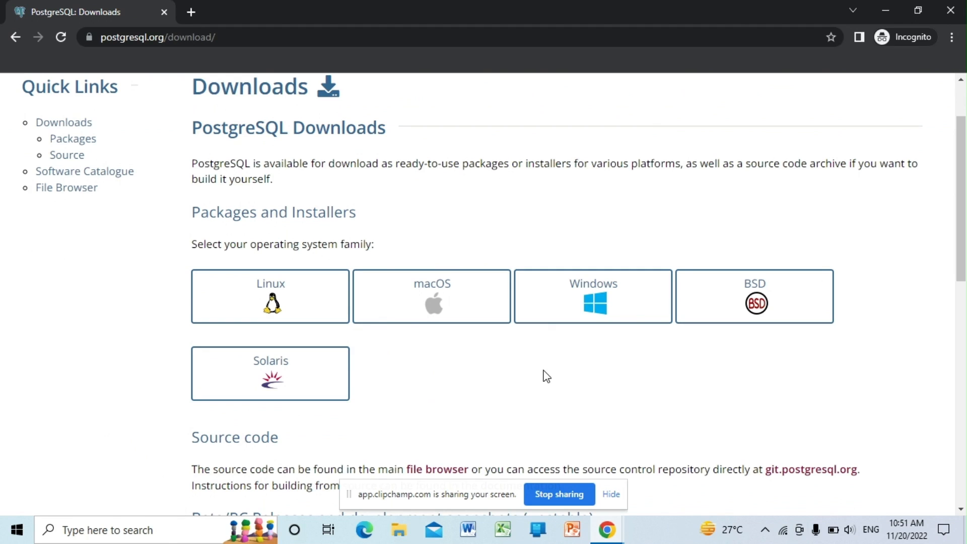
{"action": "left_click", "coordinate": [593, 296]}
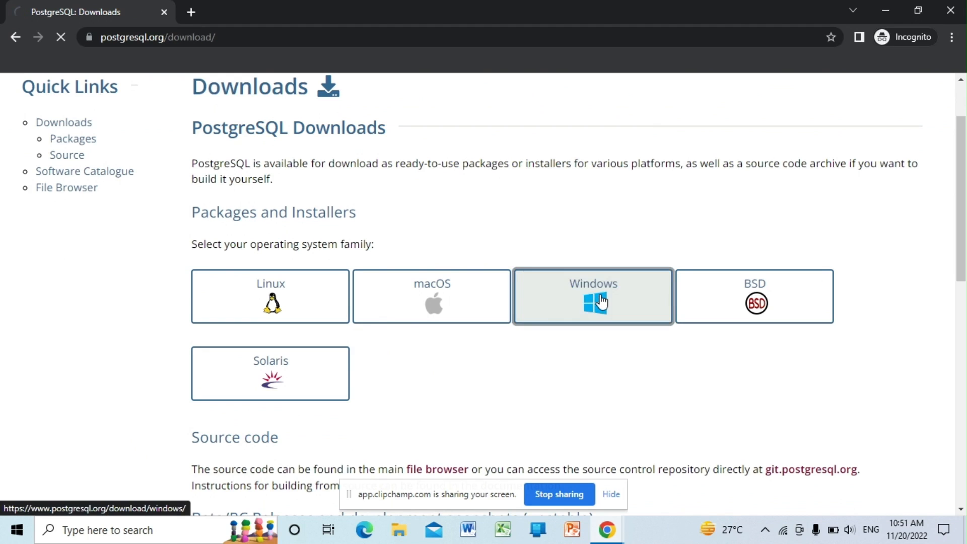
{"action": "left_click", "coordinate": [592, 296]}
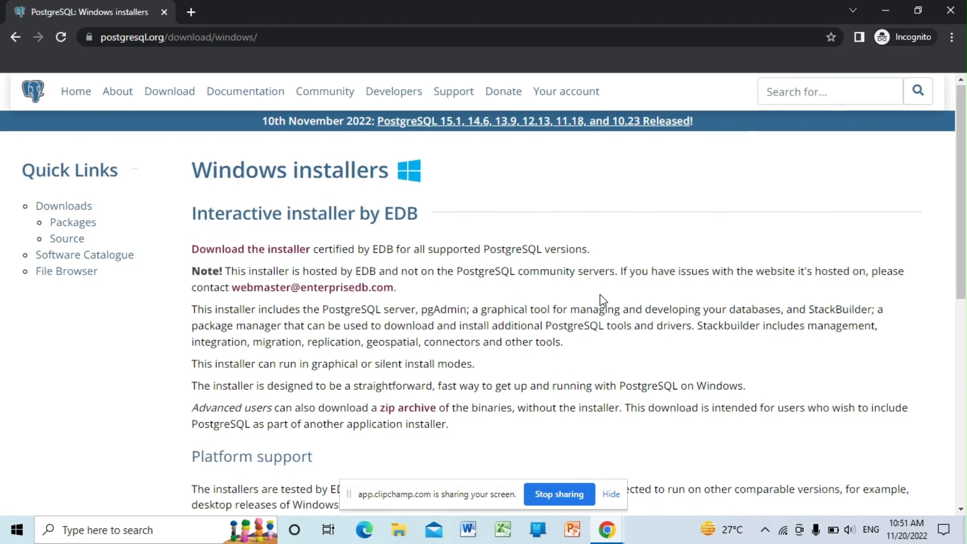
{"action": "scroll", "scroll_direction": "down", "scroll_amount": 3}
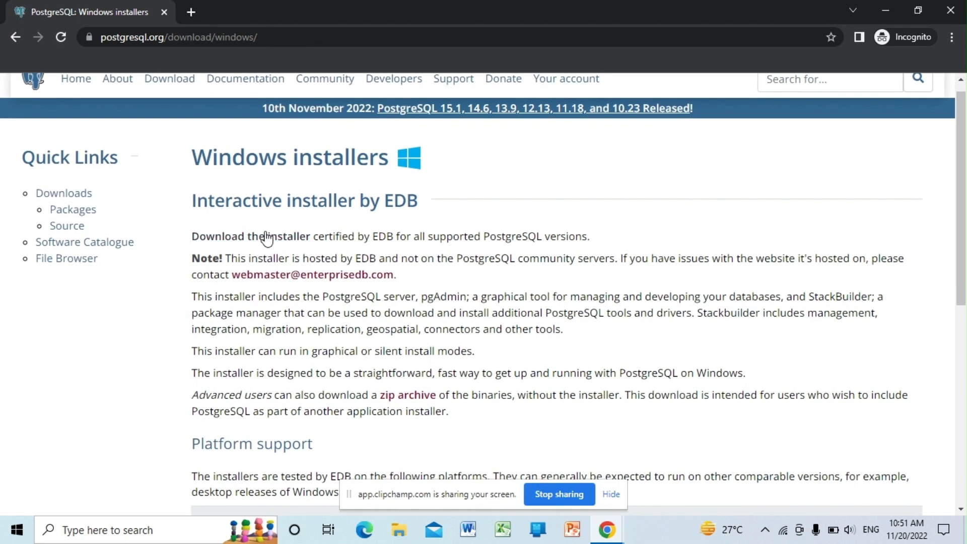
{"action": "left_click", "coordinate": [250, 236]}
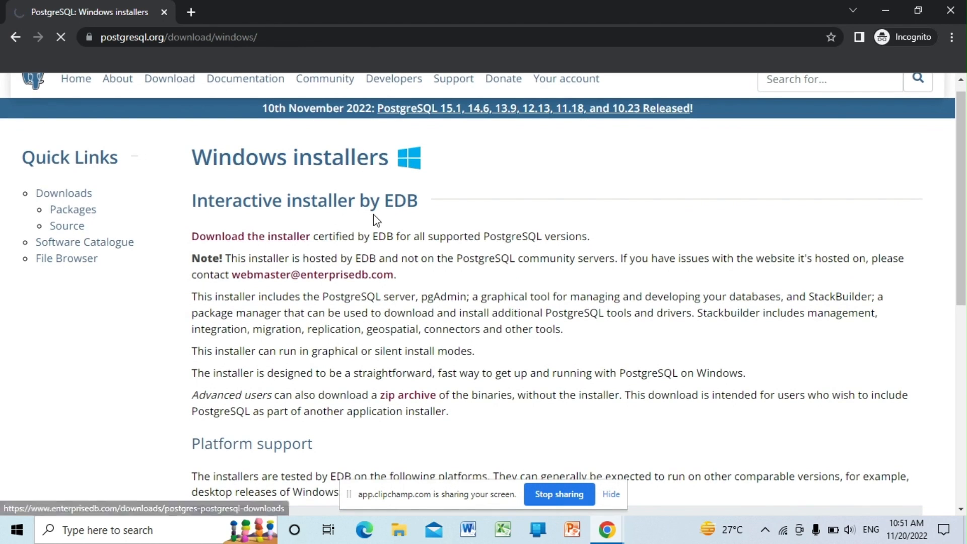
Step: Load EDB's download page and scroll to the 15.1, 14.6 and 13.9 version table
{"action": "left_click", "coordinate": [250, 236]}
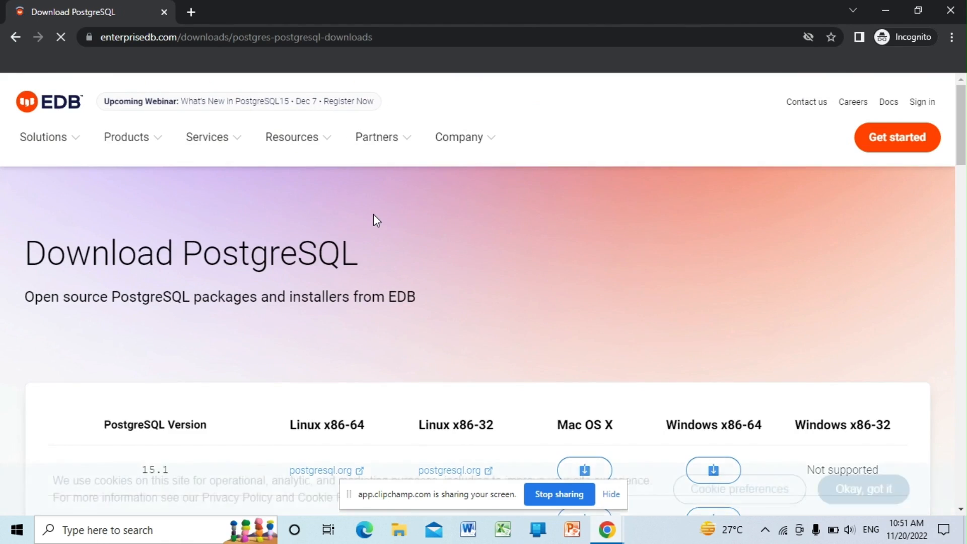
{"action": "scroll", "scroll_direction": "down", "scroll_amount": 3}
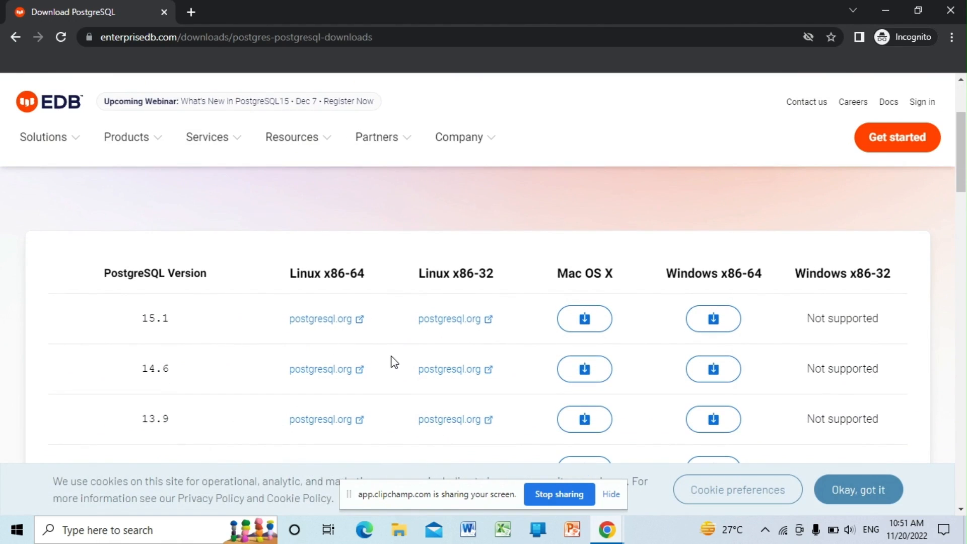
{"action": "mouse_move", "coordinate": [239, 337]}
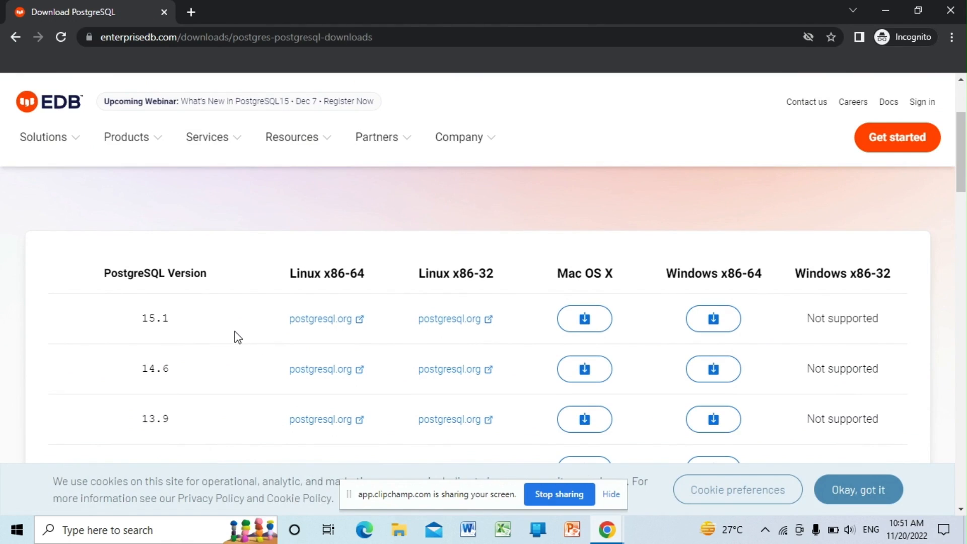
{"action": "mouse_move", "coordinate": [683, 273]}
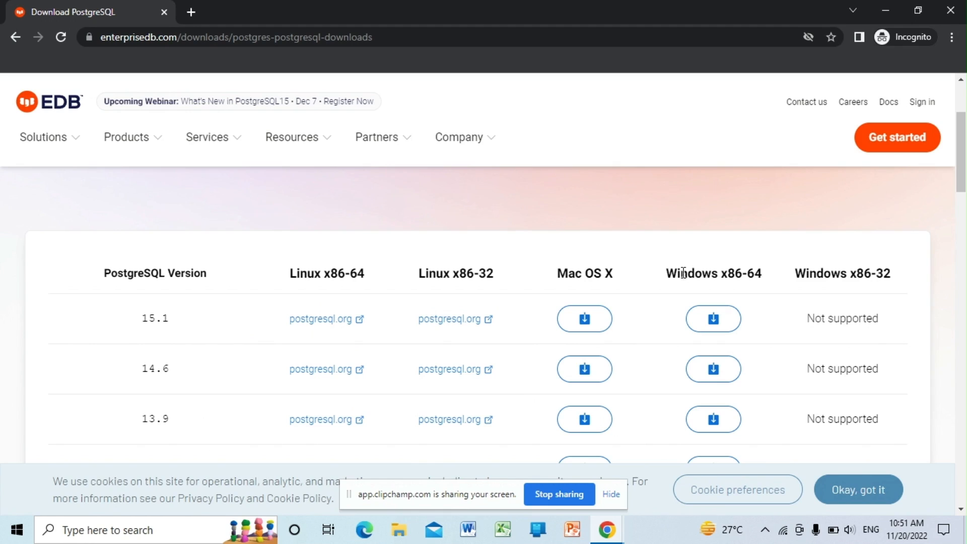
{"action": "mouse_move", "coordinate": [747, 277]}
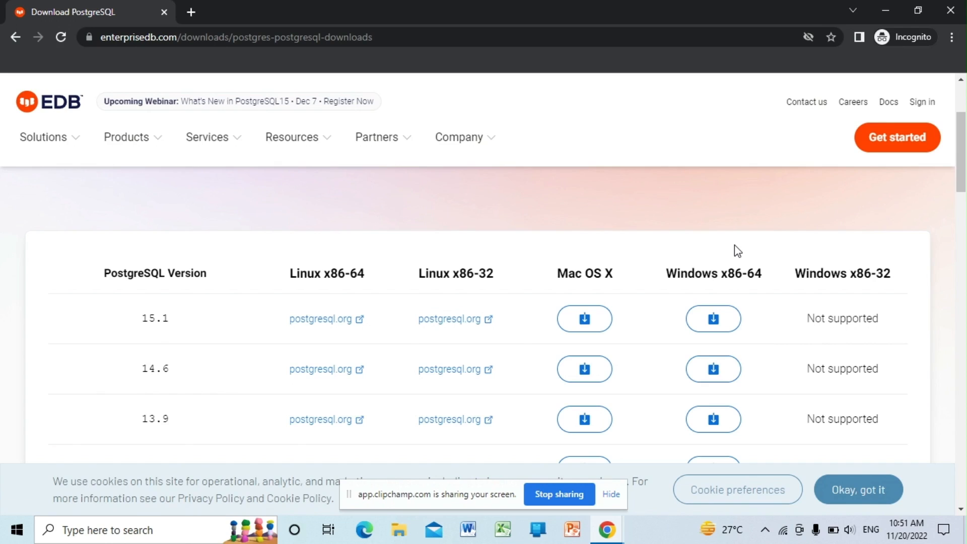
{"action": "mouse_move", "coordinate": [288, 300]}
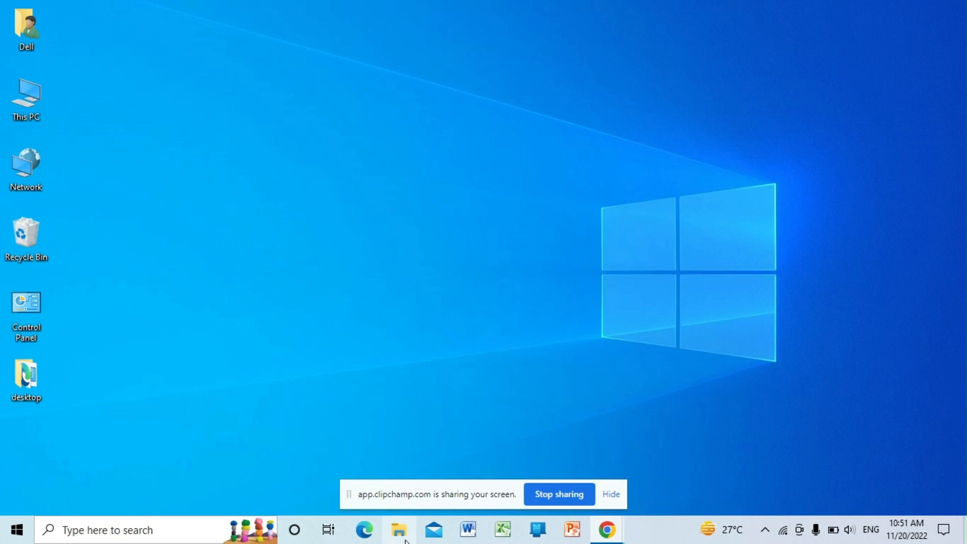
Step: Run postgresql-15.1-1-windows-x64 from the Downloads folder in File Explorer
{"action": "left_click", "coordinate": [399, 529]}
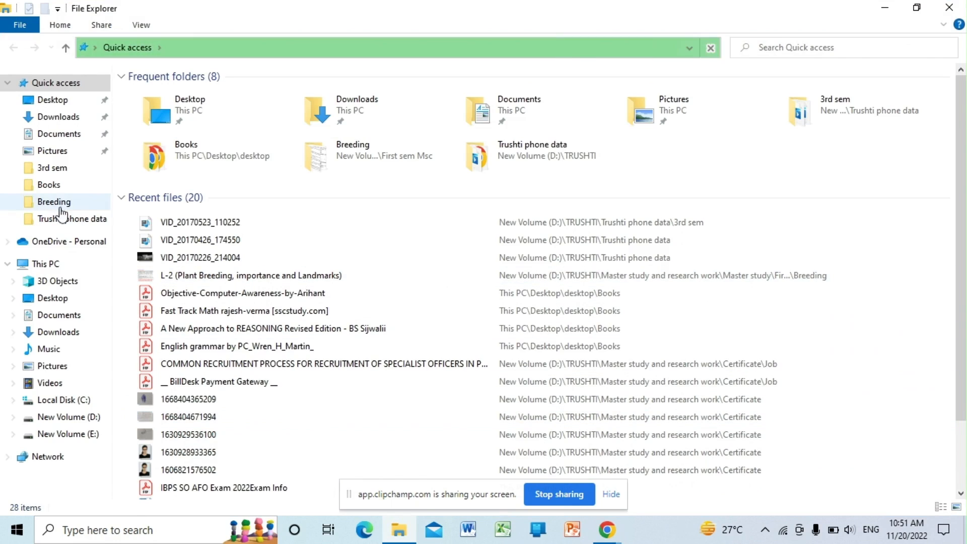
{"action": "left_click", "coordinate": [58, 116]}
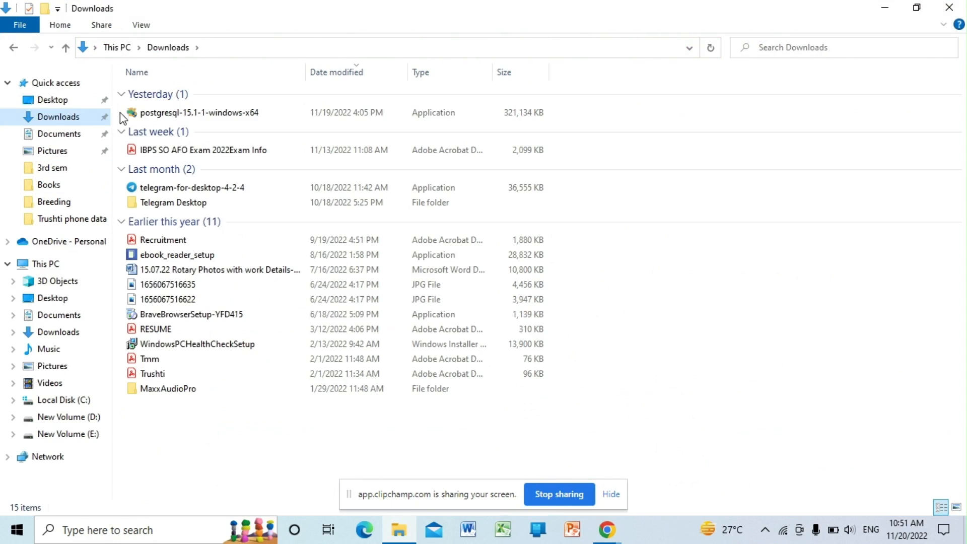
{"action": "left_click", "coordinate": [200, 112]}
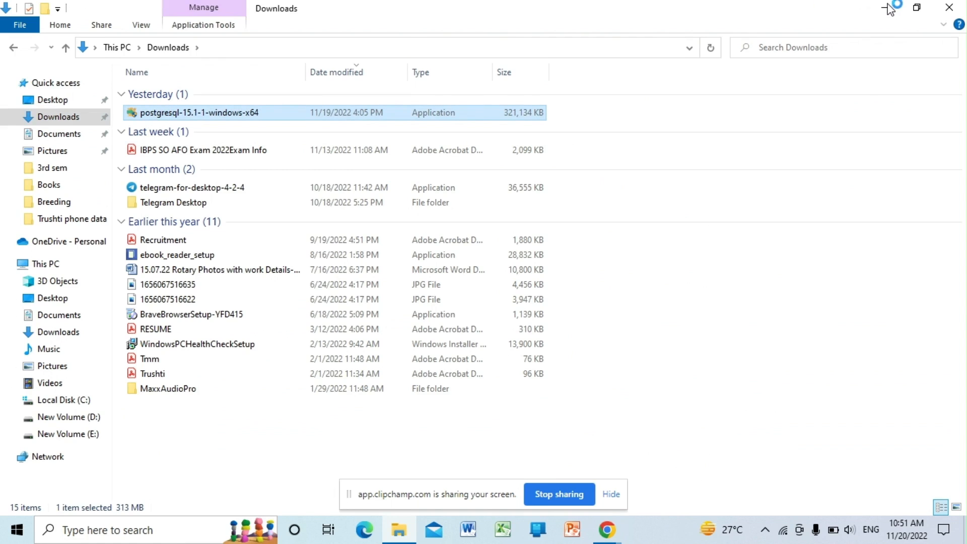
{"action": "double_click", "coordinate": [199, 113]}
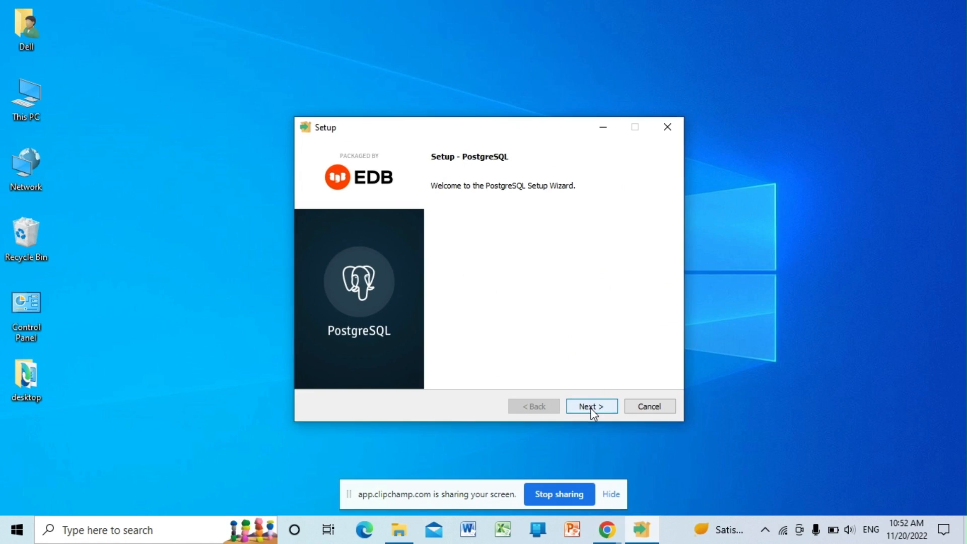
Step: Get past the welcome page and keep C:\Program Files\PostgreSQL\15 as the install directory
{"action": "left_click", "coordinate": [590, 406]}
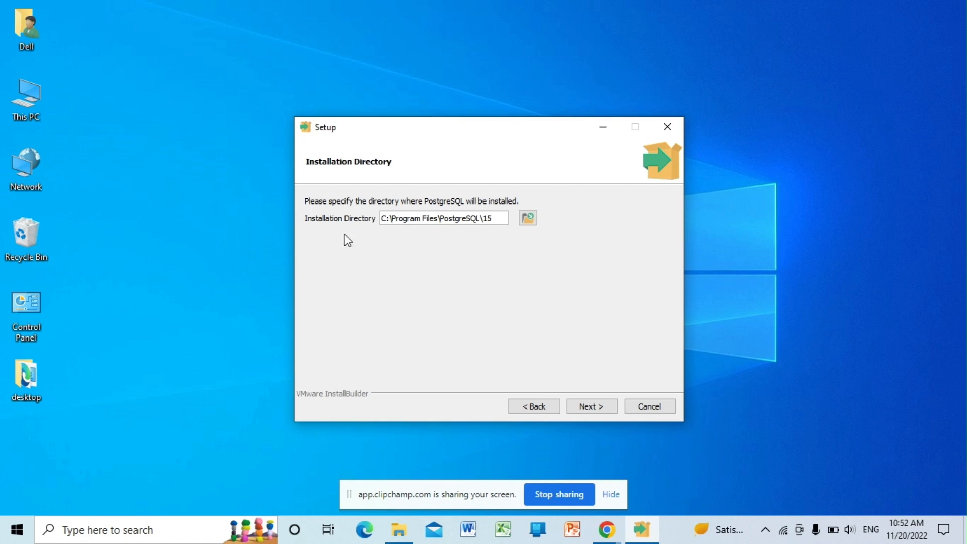
{"action": "mouse_move", "coordinate": [473, 241]}
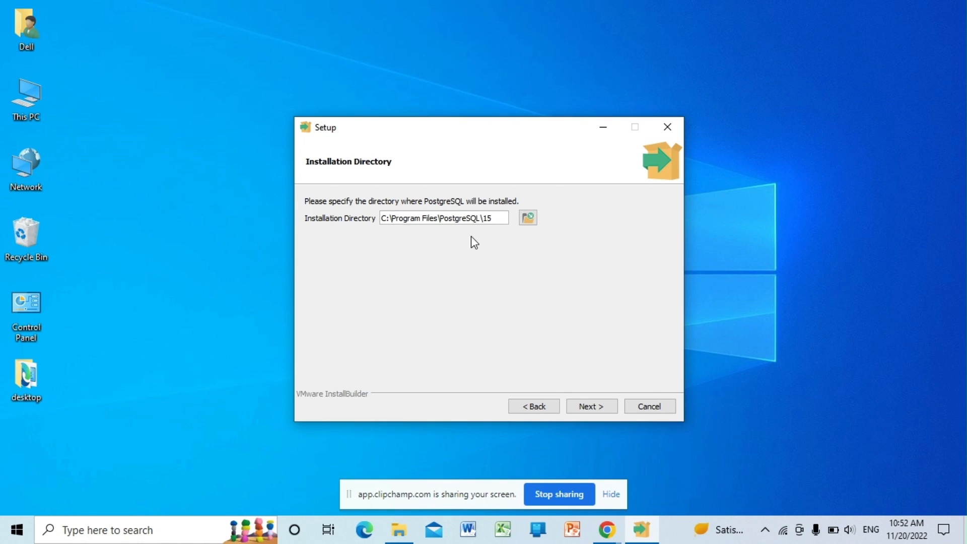
{"action": "left_click", "coordinate": [591, 405]}
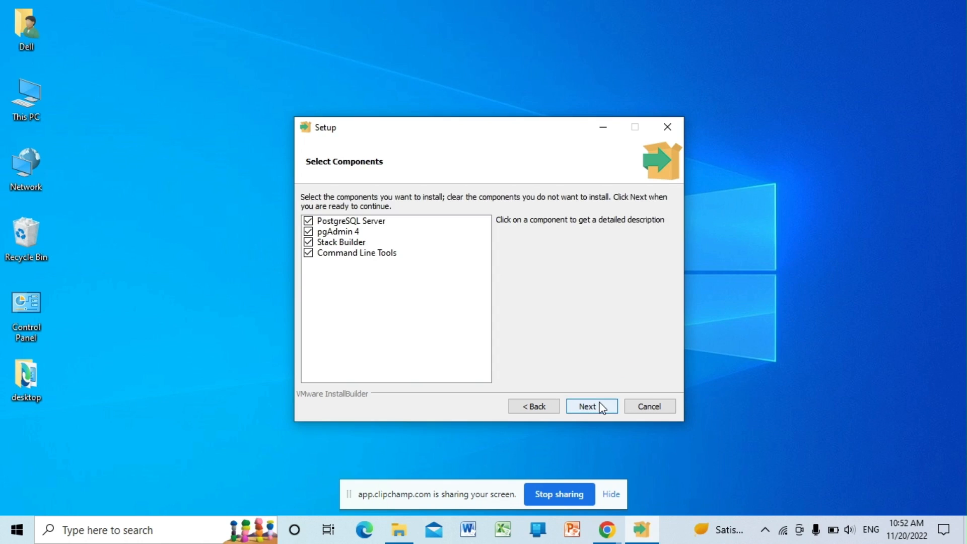
{"action": "mouse_move", "coordinate": [475, 297]}
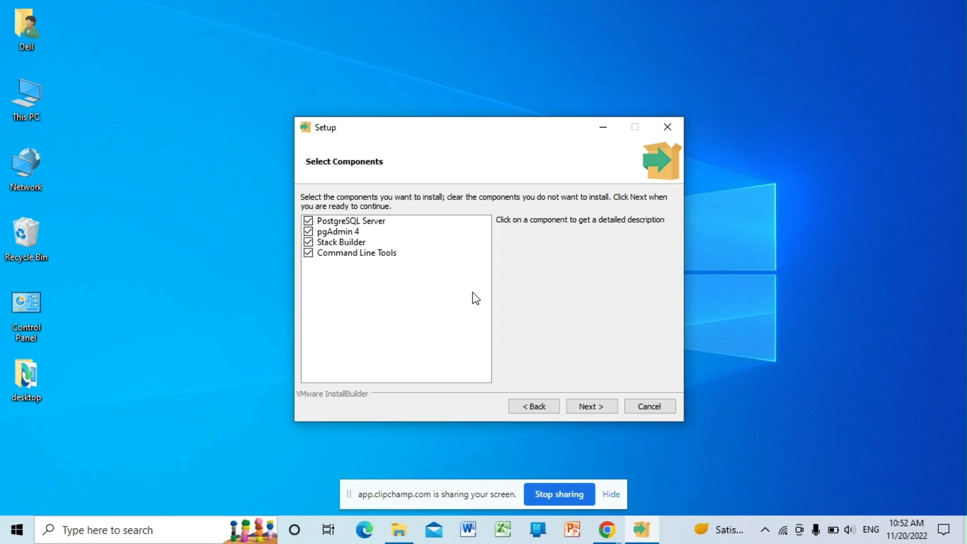
{"action": "mouse_move", "coordinate": [469, 253]}
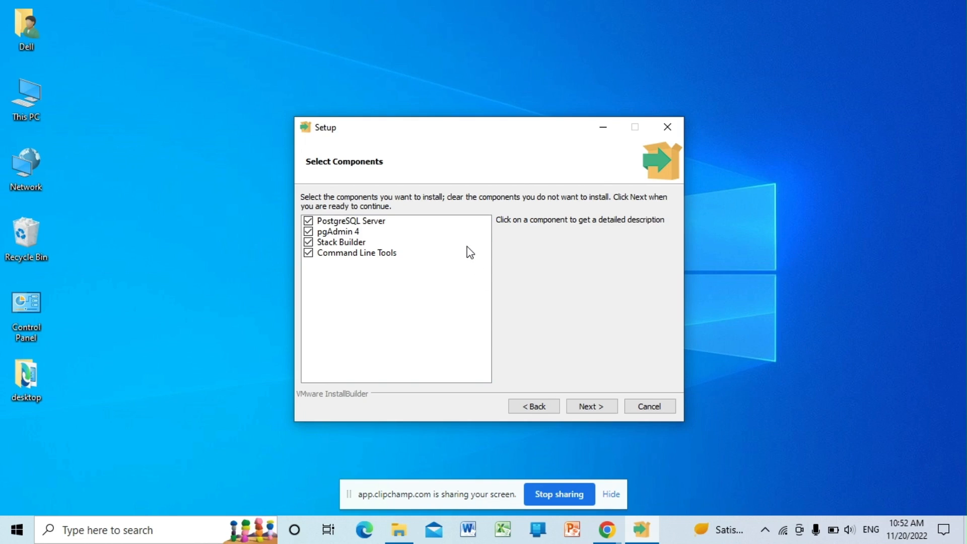
{"action": "mouse_move", "coordinate": [460, 241]}
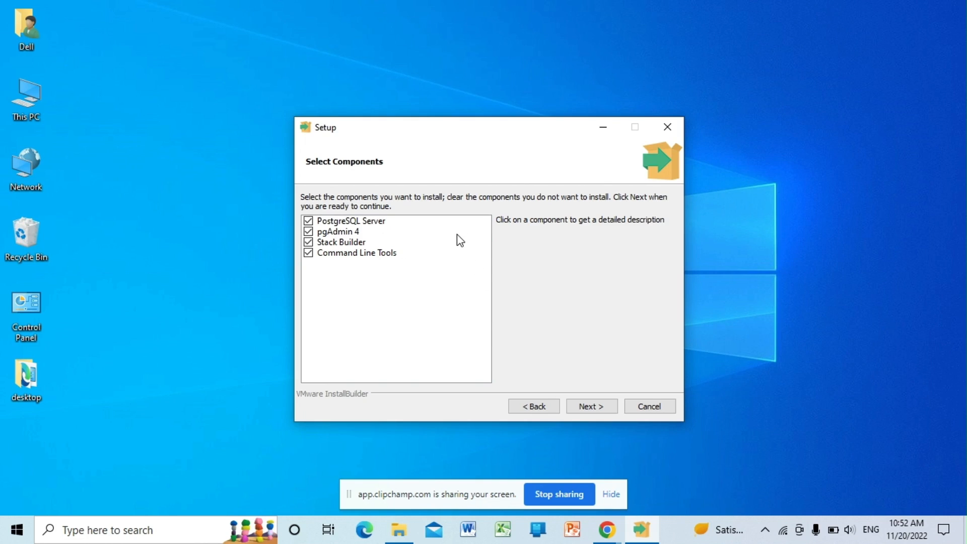
{"action": "mouse_move", "coordinate": [564, 349]}
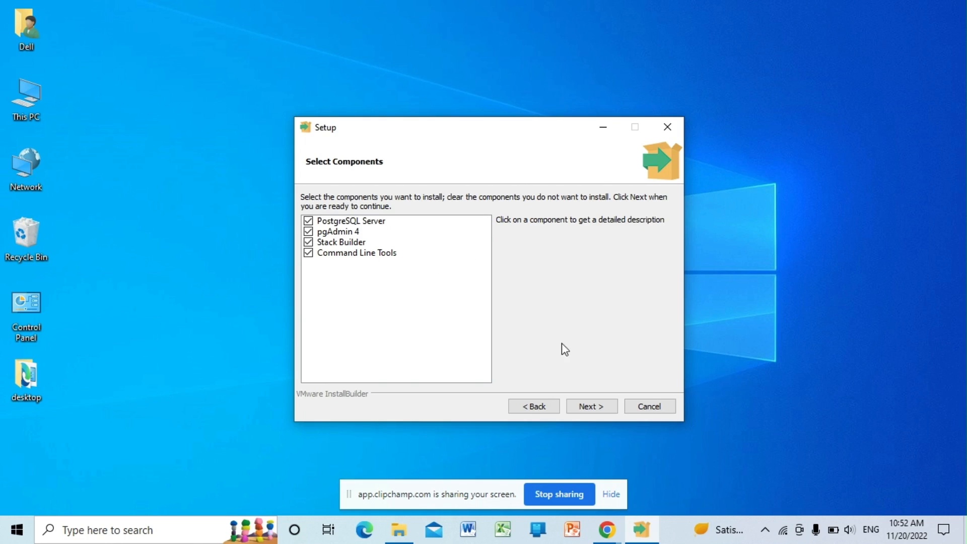
Step: Keep all components and the existing data directory on port 5432, and accept the summary
{"action": "left_click", "coordinate": [591, 406]}
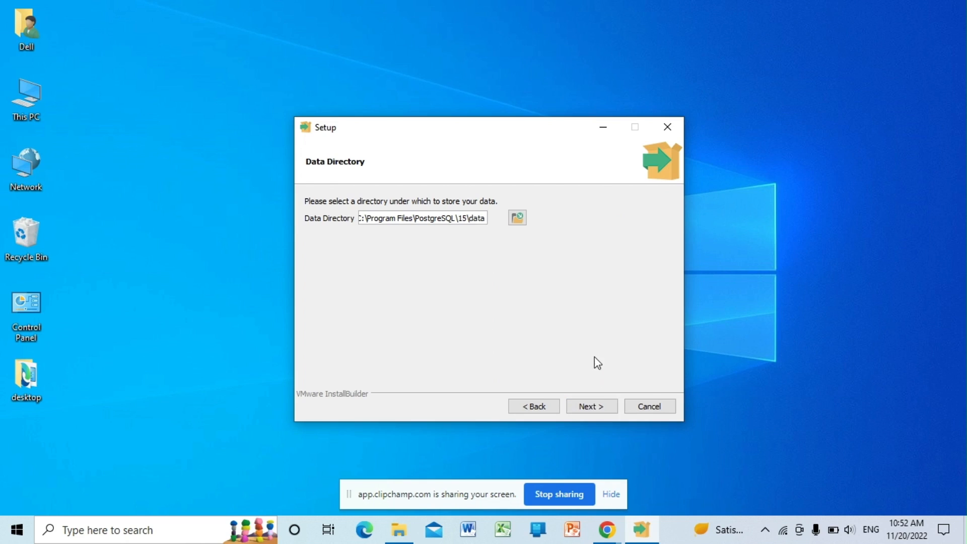
{"action": "left_click", "coordinate": [590, 406]}
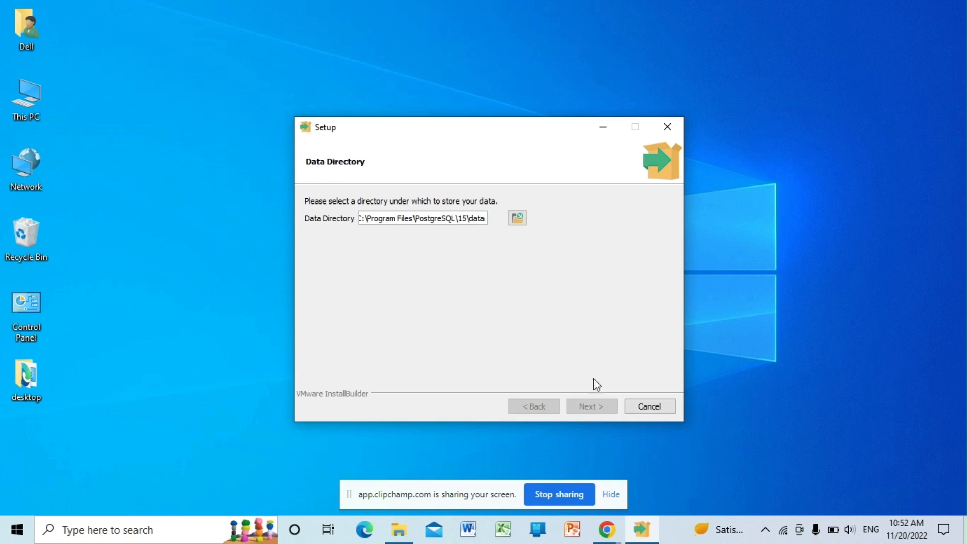
{"action": "left_click", "coordinate": [590, 406]}
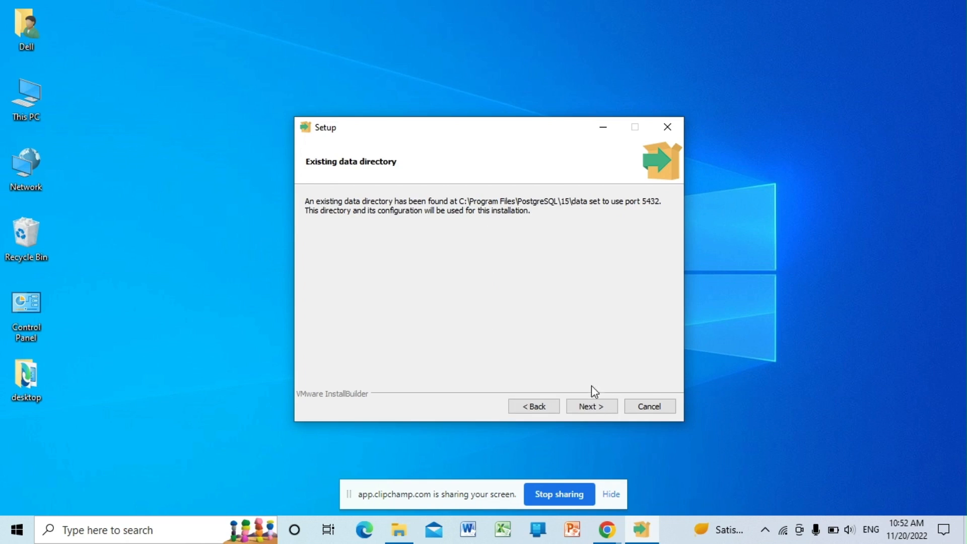
{"action": "left_click", "coordinate": [591, 406]}
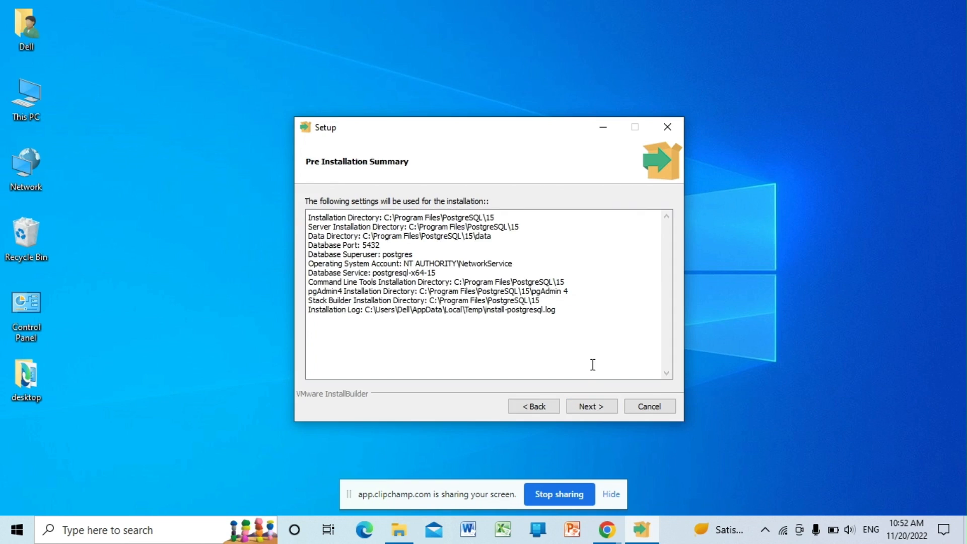
{"action": "left_click", "coordinate": [590, 406]}
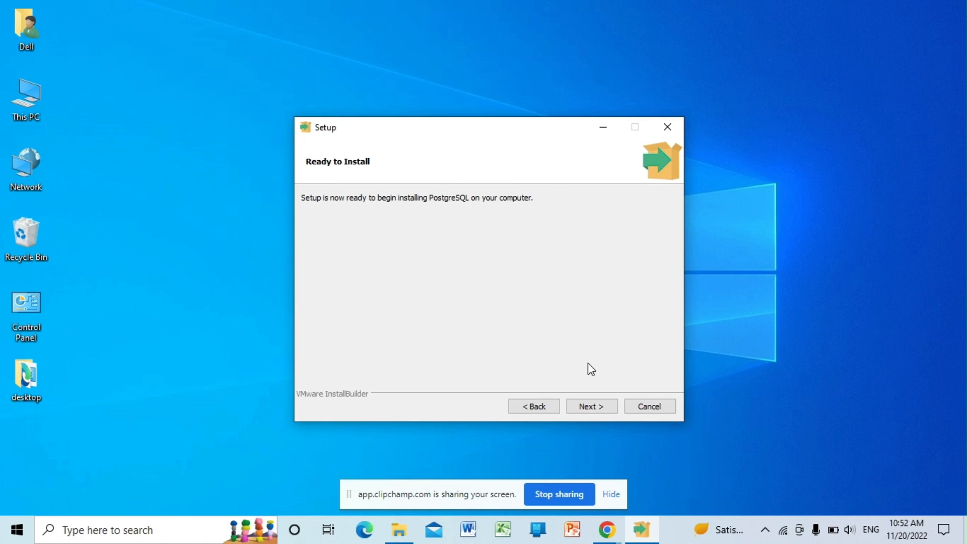
Step: Start the PostgreSQL installation and dismiss the pgAdmin shutdown warning with OK
{"action": "left_click", "coordinate": [591, 406]}
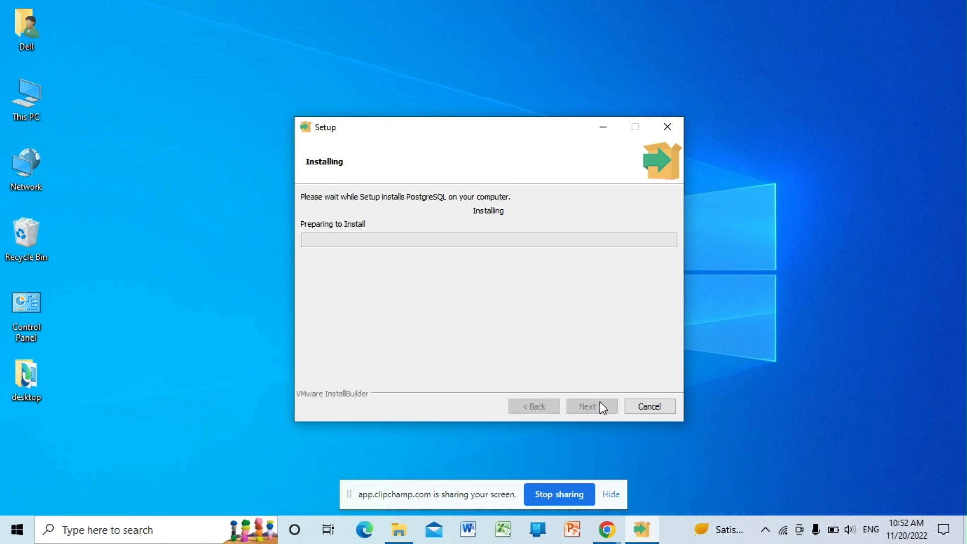
{"action": "mouse_move", "coordinate": [578, 343]}
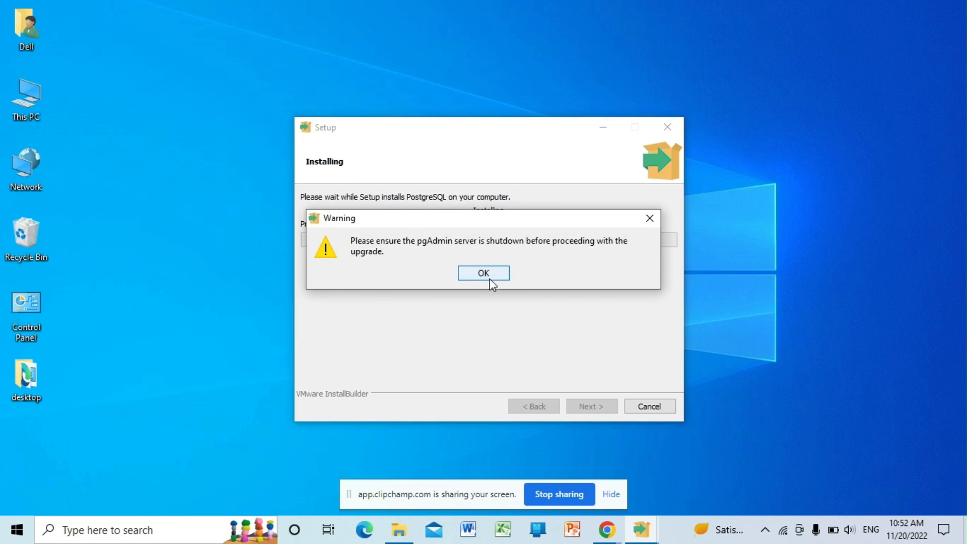
{"action": "left_click", "coordinate": [483, 272]}
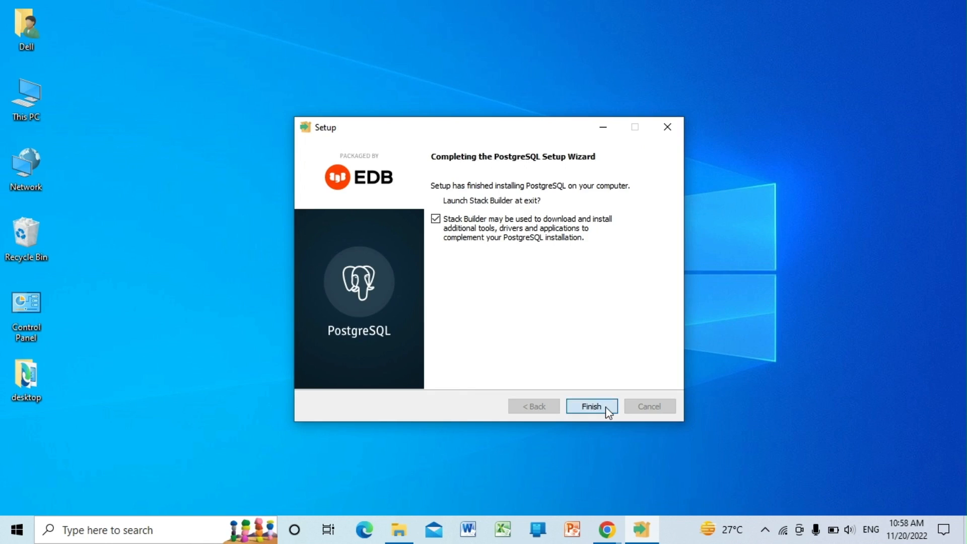
Step: Finish setup into Stack Builder and target the PostgreSQL 15 installation on port 5432
{"action": "left_click", "coordinate": [590, 406]}
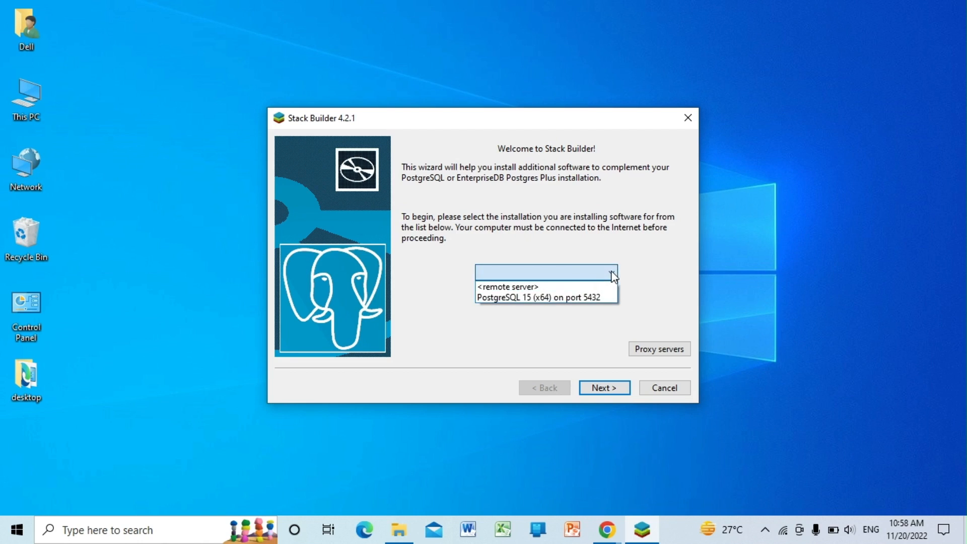
{"action": "left_click", "coordinate": [545, 296]}
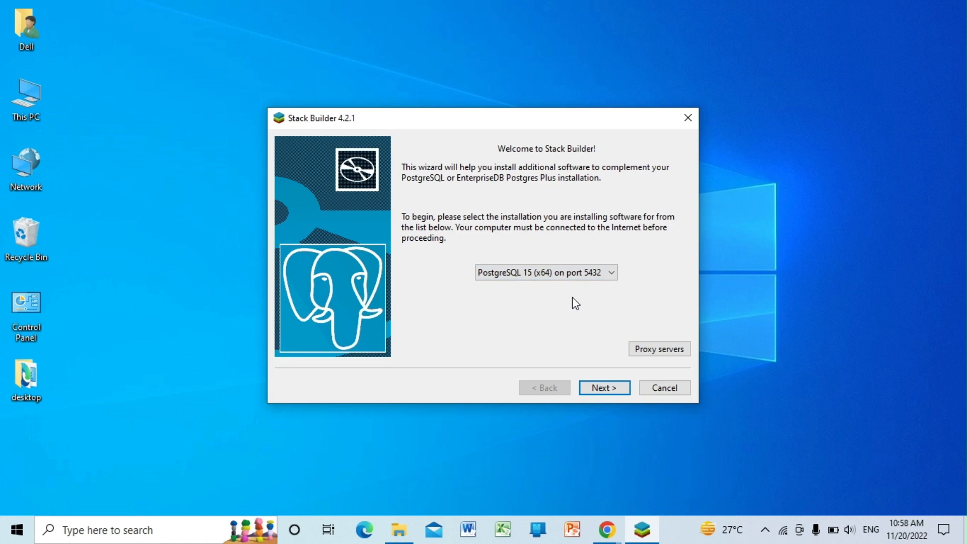
{"action": "left_click", "coordinate": [604, 388]}
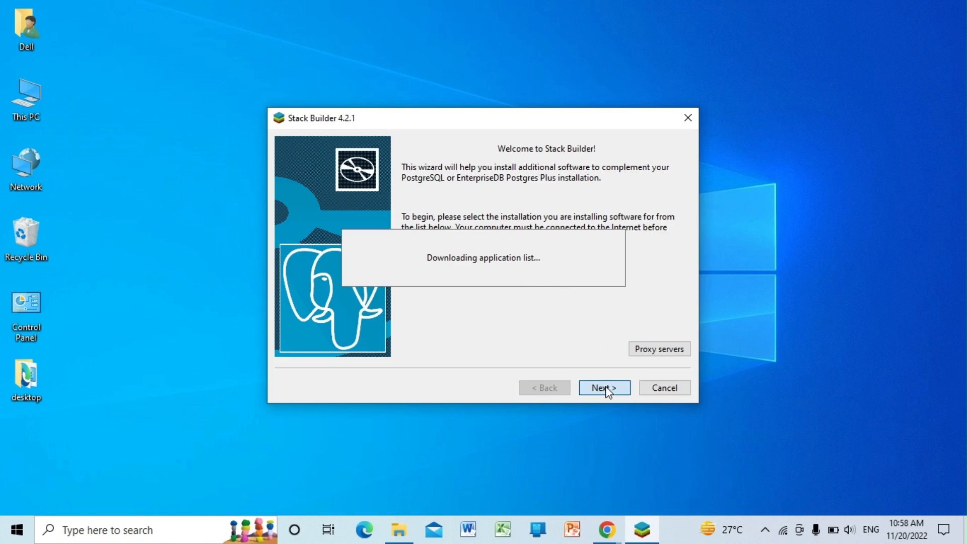
{"action": "left_click", "coordinate": [603, 387]}
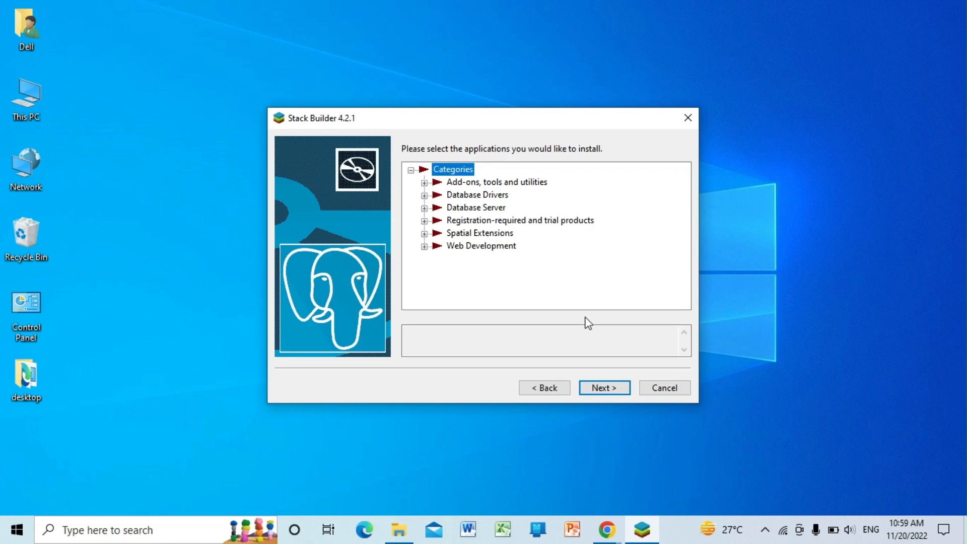
{"action": "mouse_move", "coordinate": [506, 288]}
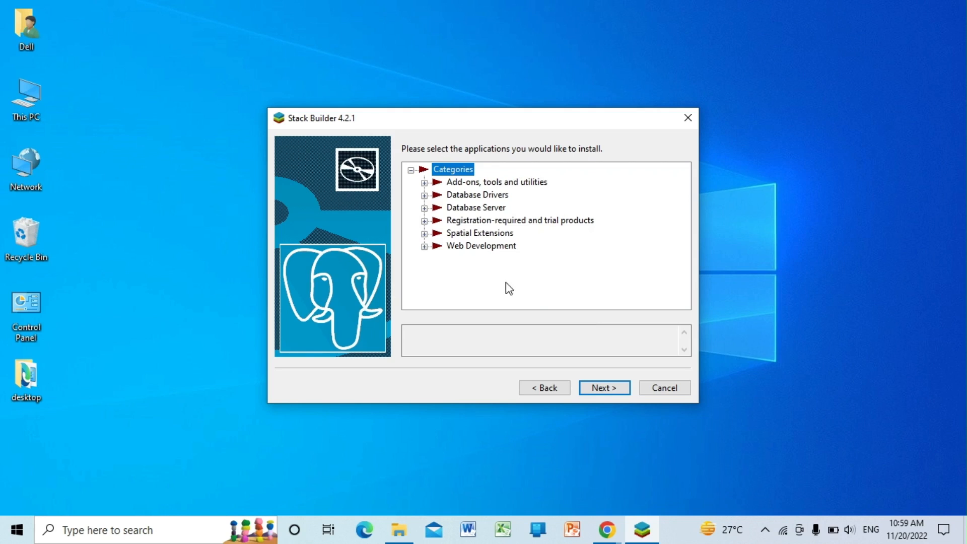
{"action": "mouse_move", "coordinate": [424, 203]}
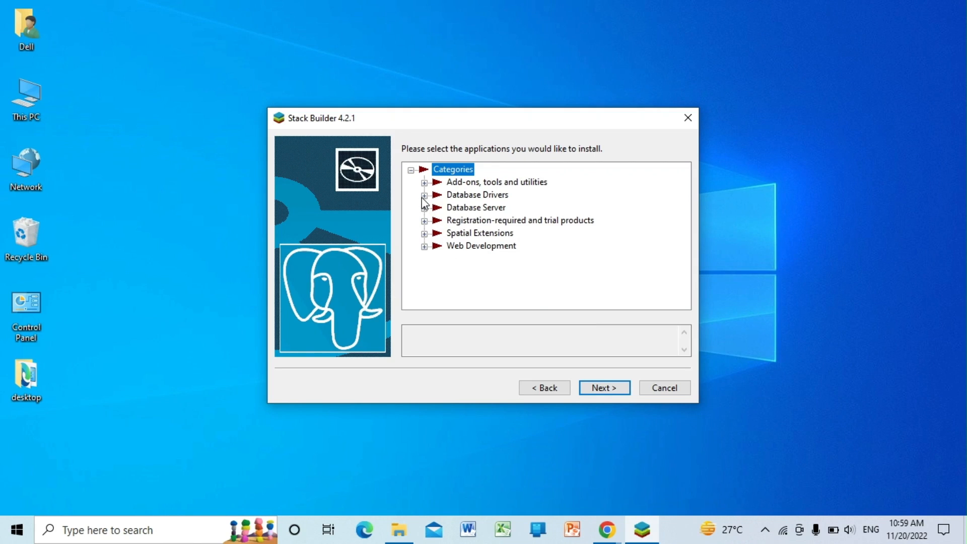
Step: Check psqlODBC (64 bit) under Database Drivers and confirm the selected package
{"action": "left_click", "coordinate": [424, 195]}
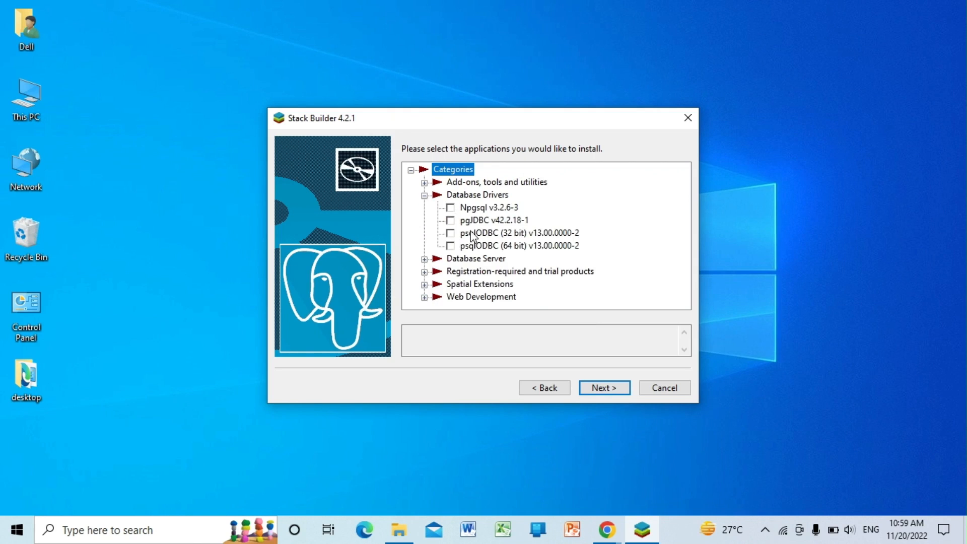
{"action": "left_click", "coordinate": [520, 245]}
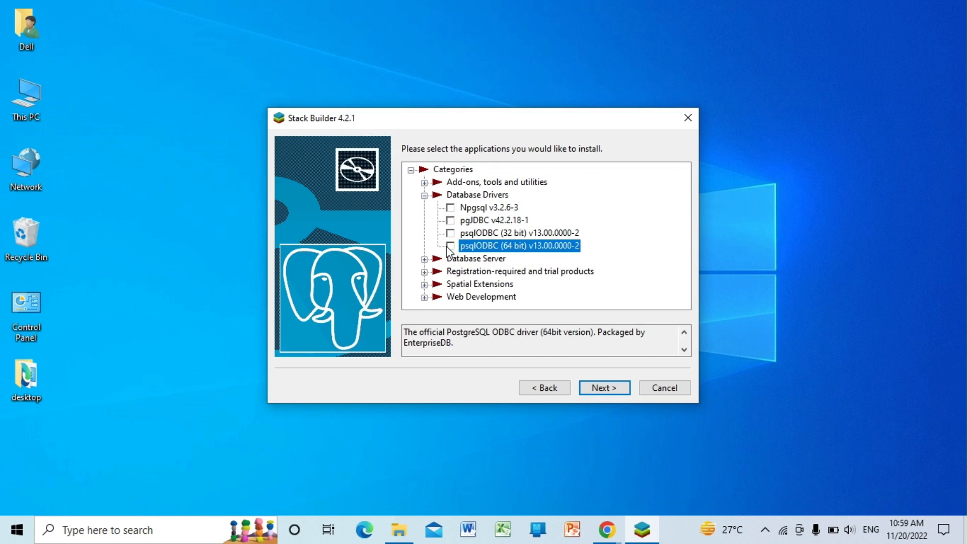
{"action": "left_click", "coordinate": [450, 245]}
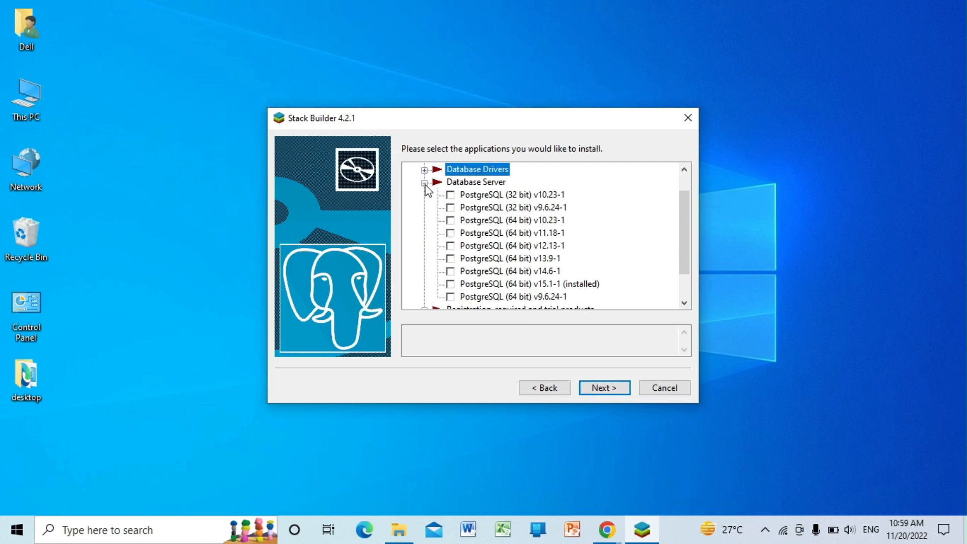
{"action": "left_click", "coordinate": [425, 185]}
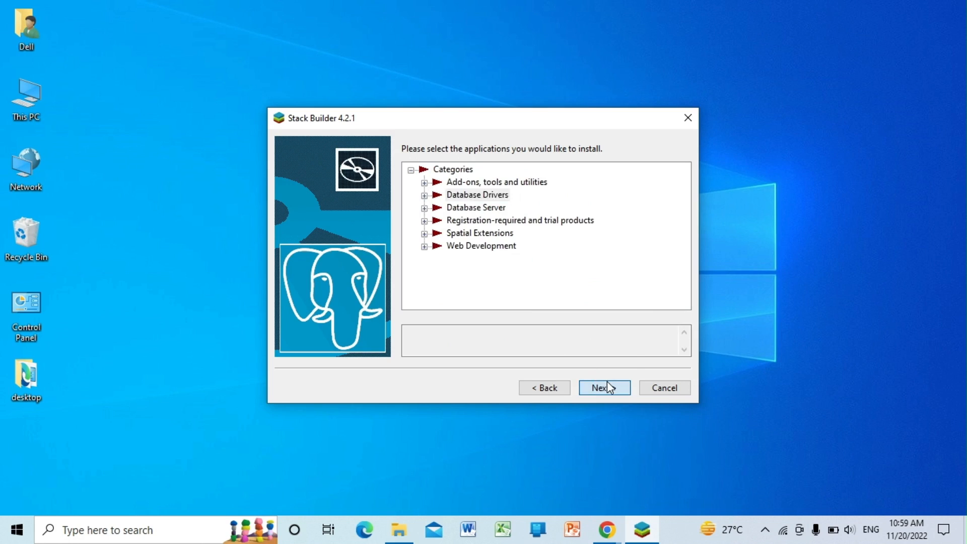
{"action": "left_click", "coordinate": [604, 387]}
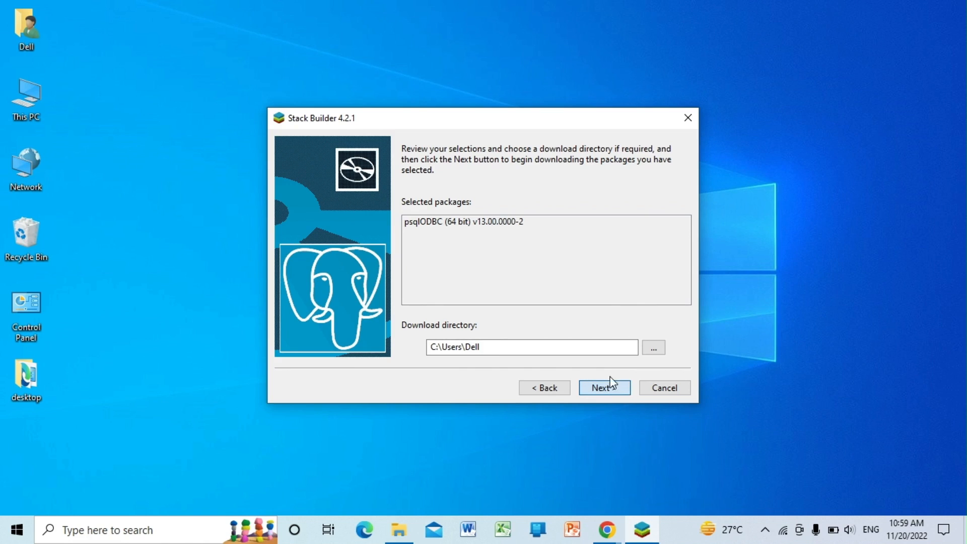
{"action": "left_click", "coordinate": [604, 387]}
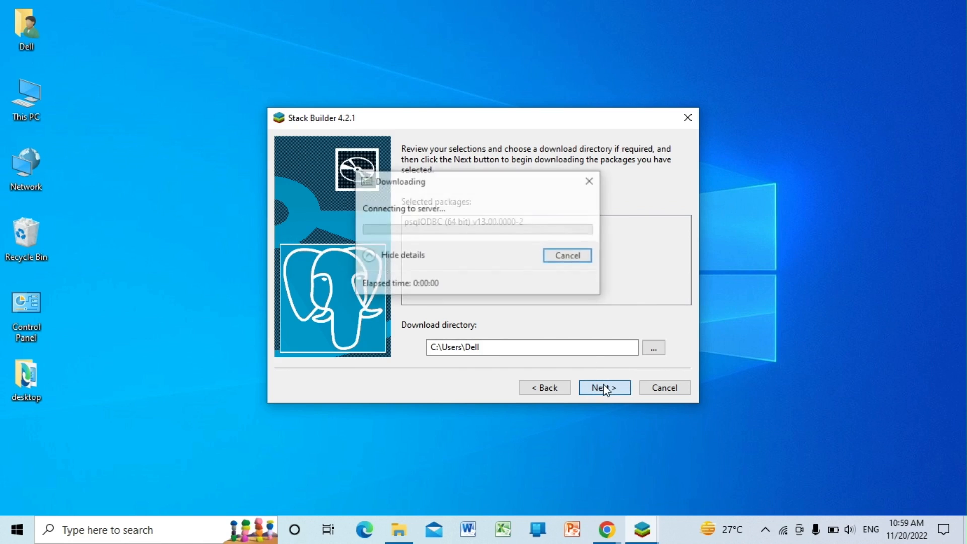
Step: Download the psqlODBC (64 bit) package until all installation files are ready
{"action": "left_click", "coordinate": [604, 388]}
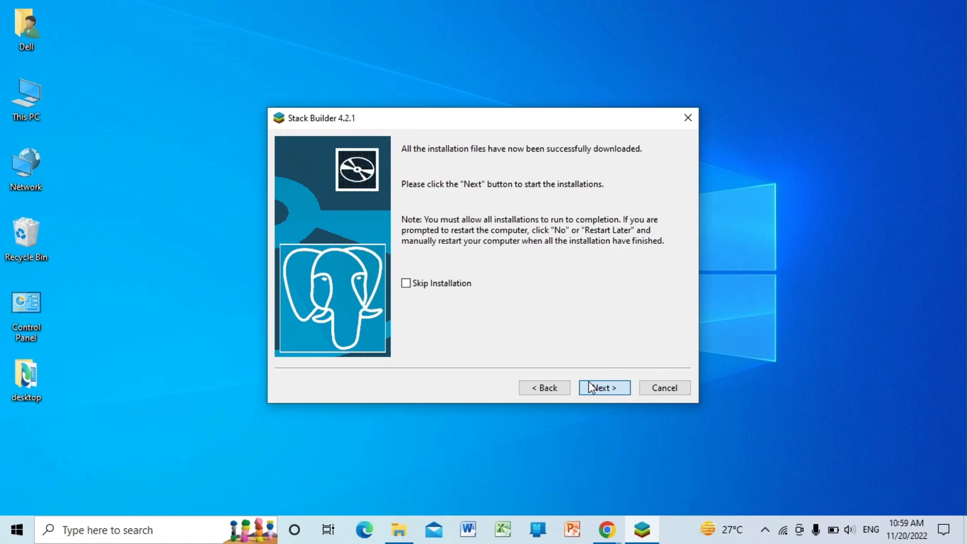
{"action": "left_click", "coordinate": [604, 388]}
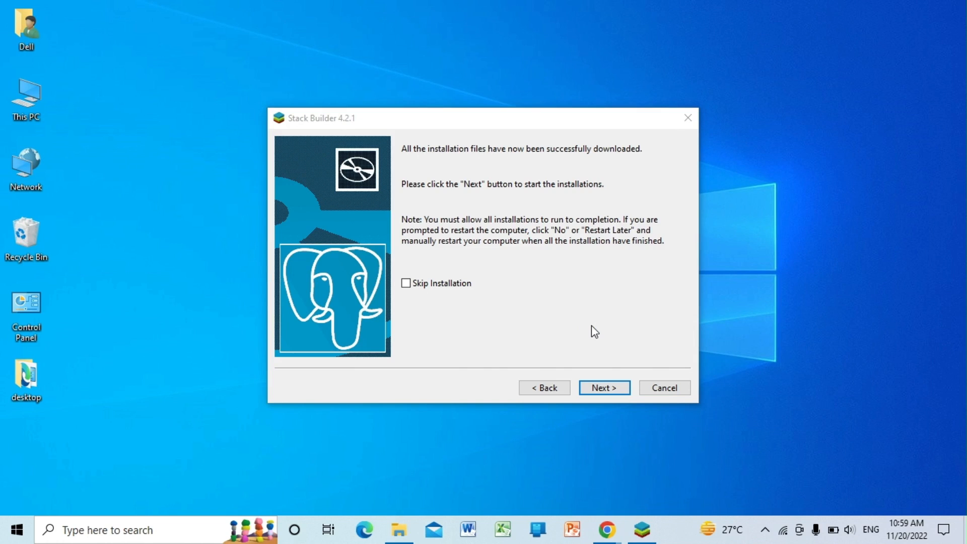
Step: Install psqlODBC into the default folder, finish its setup, and close Stack Builder
{"action": "left_click", "coordinate": [603, 387]}
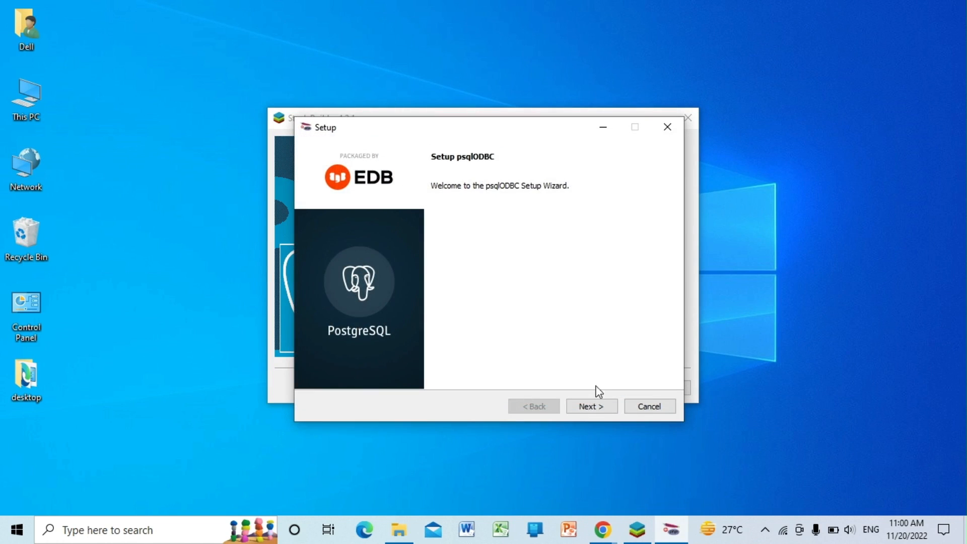
{"action": "left_click", "coordinate": [590, 405]}
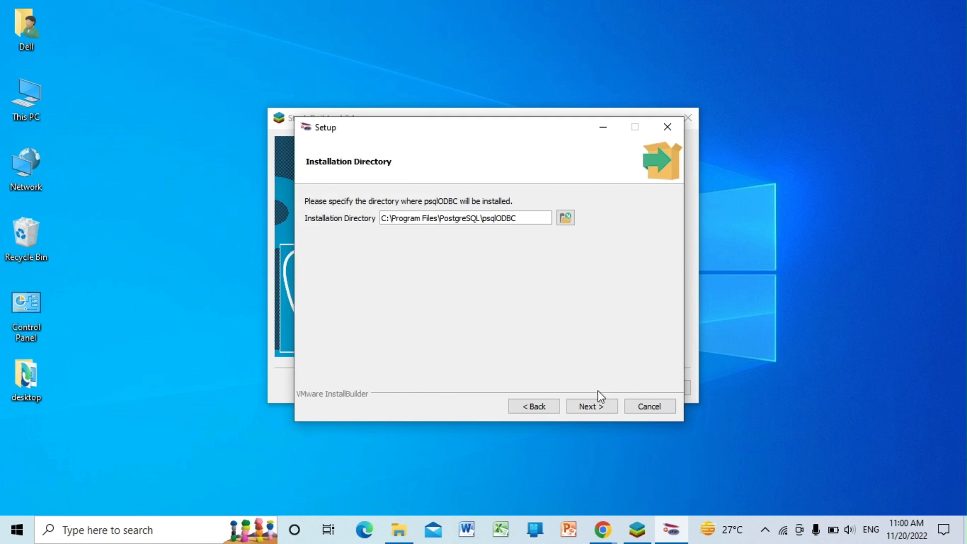
{"action": "left_click", "coordinate": [590, 406]}
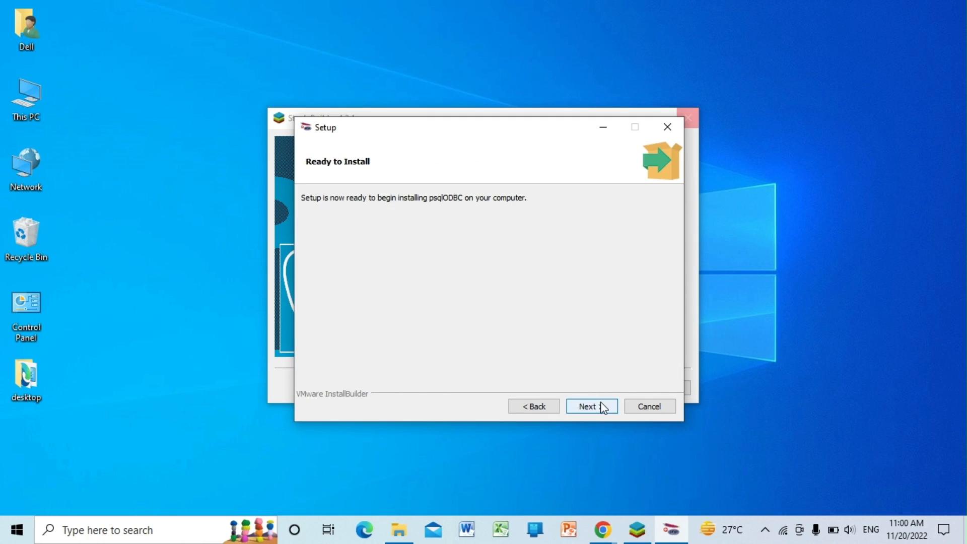
{"action": "left_click", "coordinate": [591, 406]}
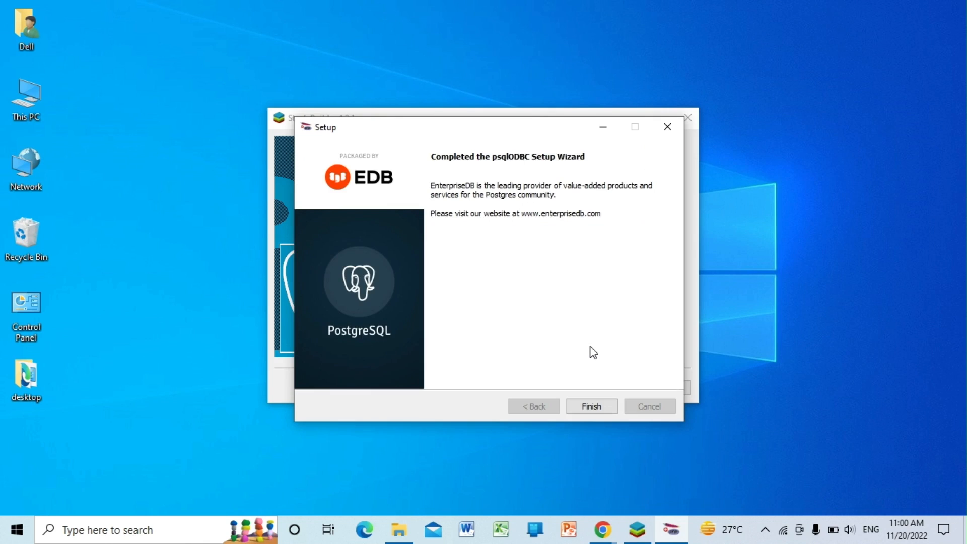
{"action": "left_click", "coordinate": [590, 405]}
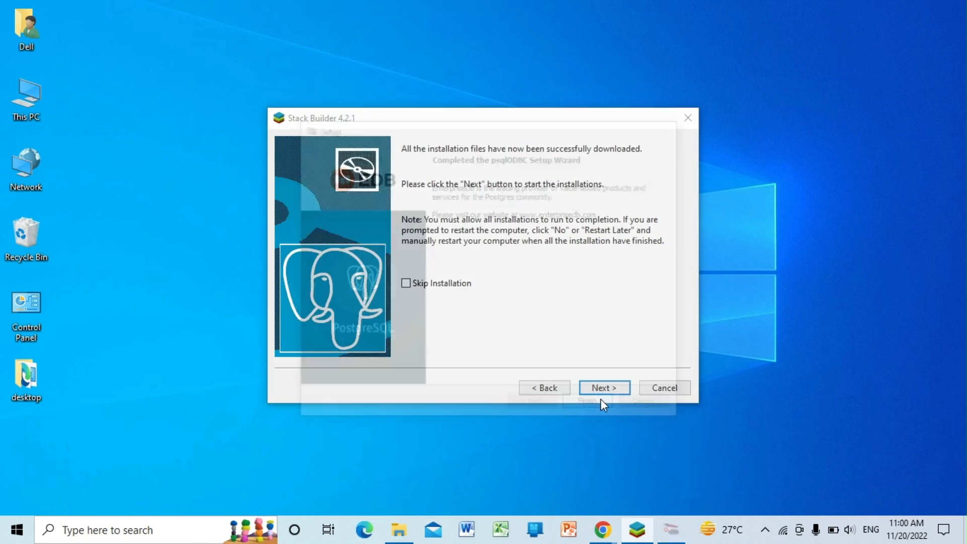
{"action": "left_click", "coordinate": [603, 387]}
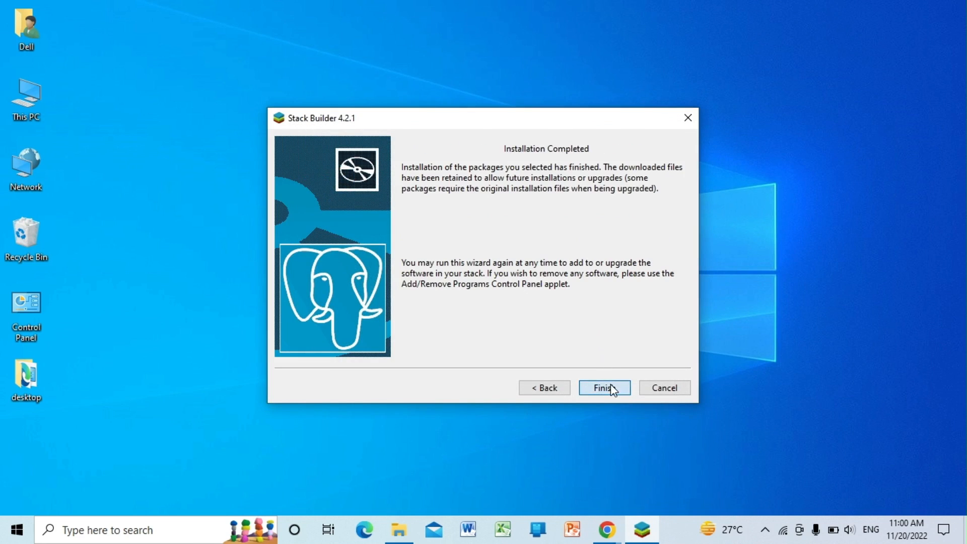
{"action": "left_click", "coordinate": [603, 387]}
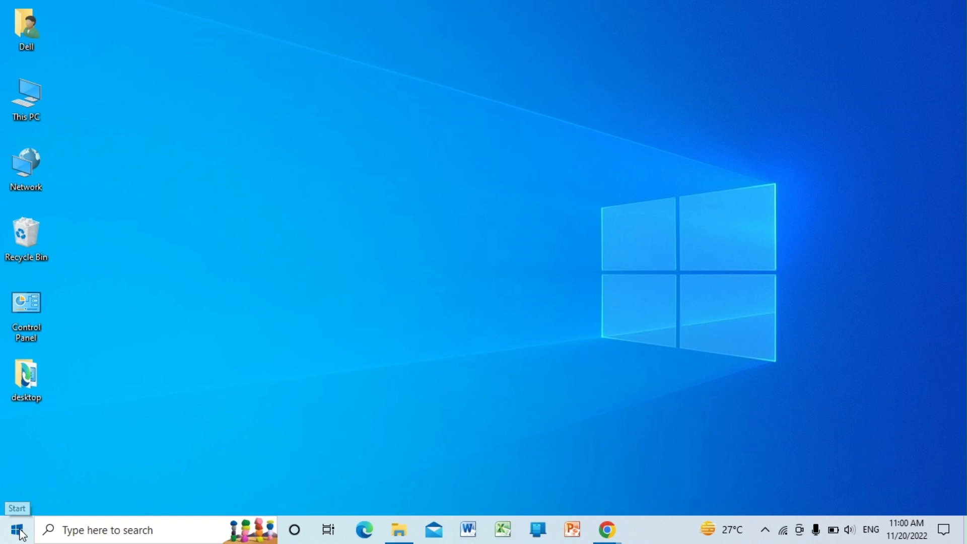
Step: Launch SQL Shell (psql) from the PostgreSQL 15 folder in the Start Menu
{"action": "left_click", "coordinate": [12, 531]}
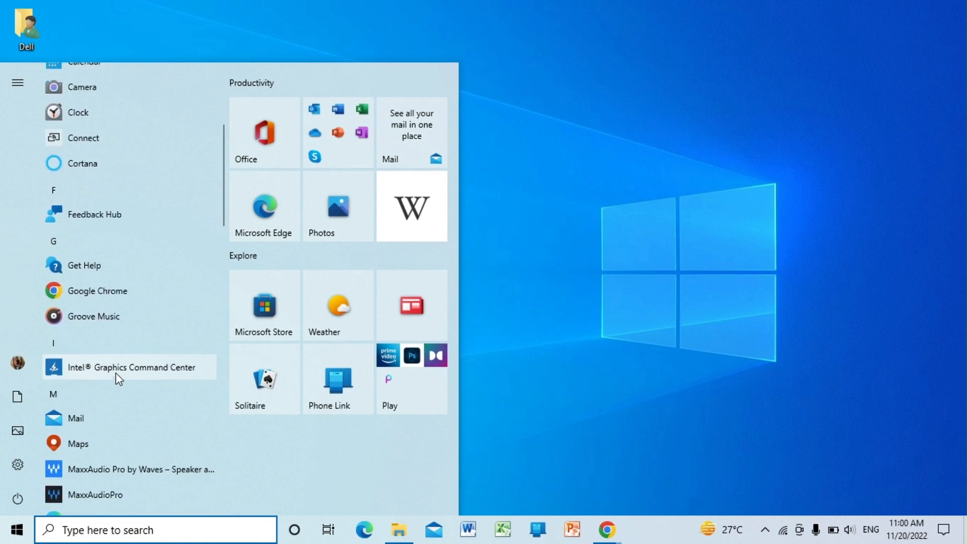
{"action": "scroll", "scroll_direction": "down", "scroll_amount": 3}
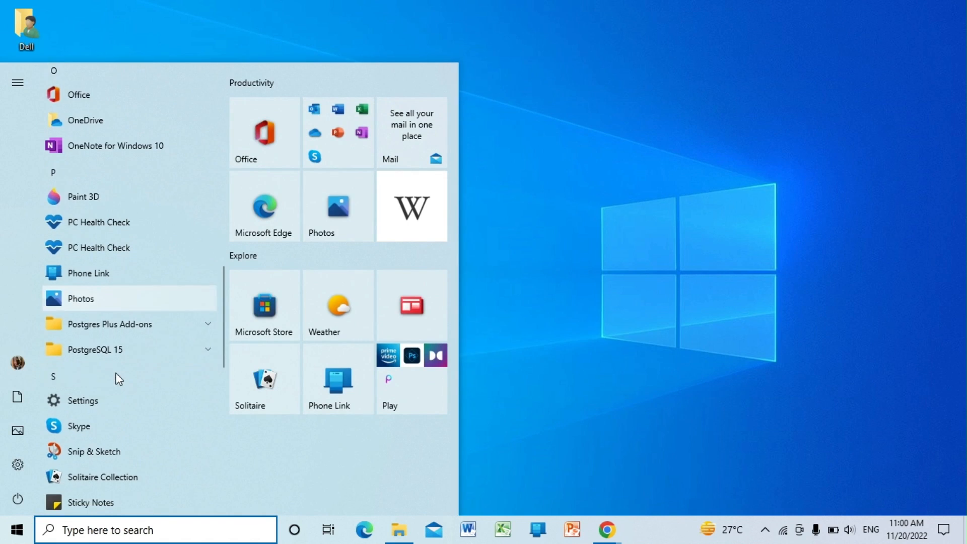
{"action": "left_click", "coordinate": [93, 349]}
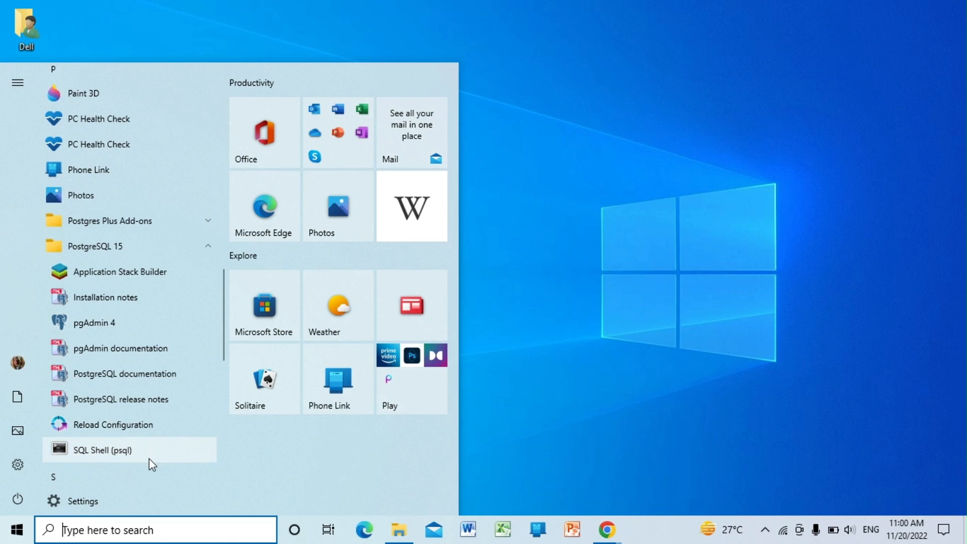
{"action": "left_click", "coordinate": [105, 449]}
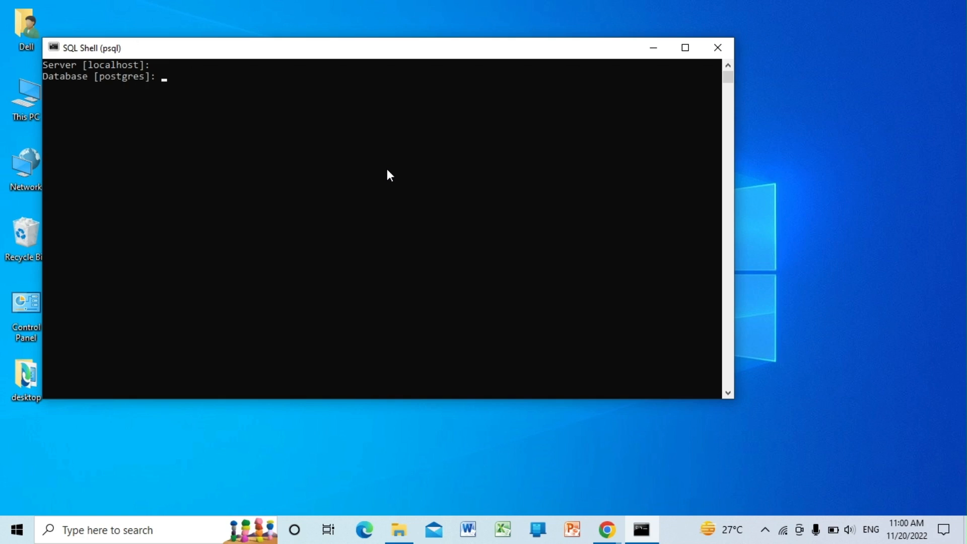
Step: Connect as postgres to database postgres on port 5432 with the password
{"action": "key", "text": "enter"}
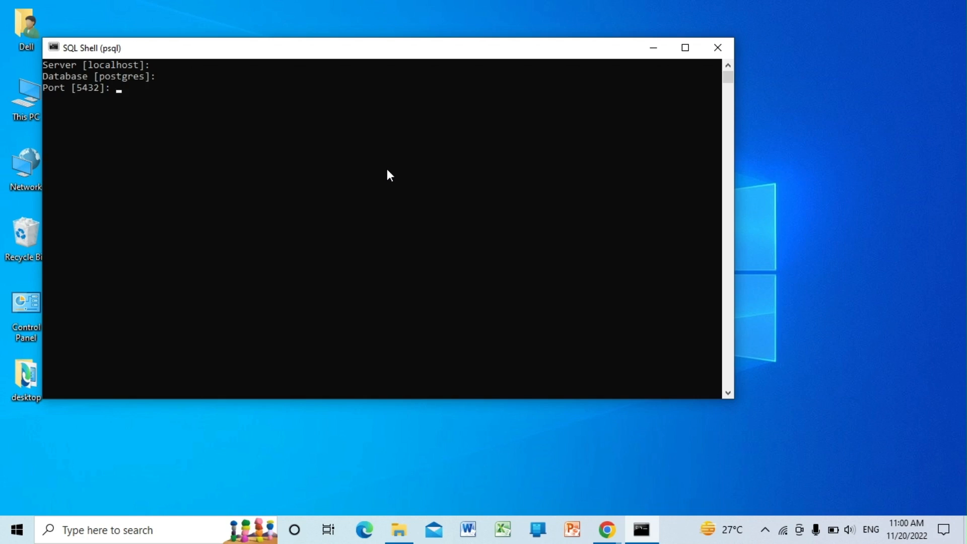
{"action": "key", "text": "enter"}
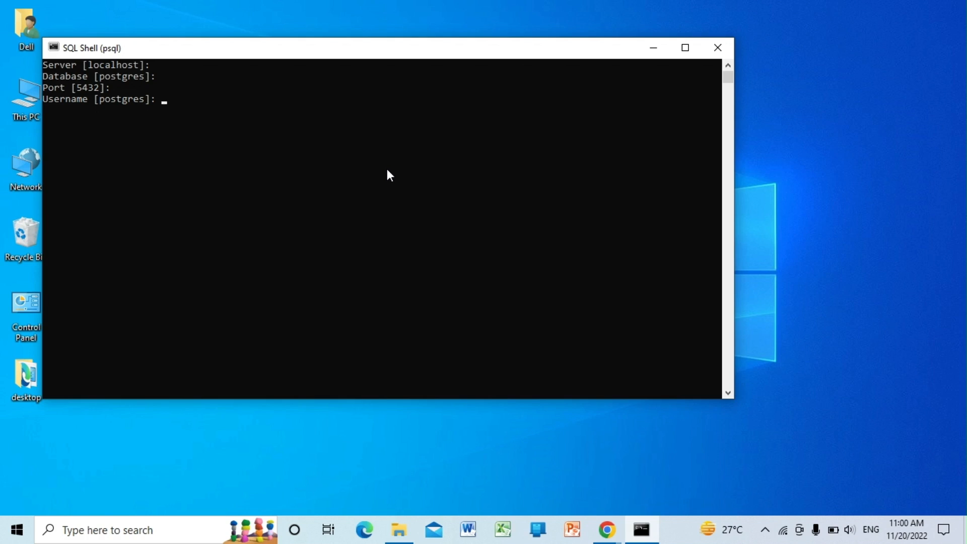
{"action": "key", "text": "enter"}
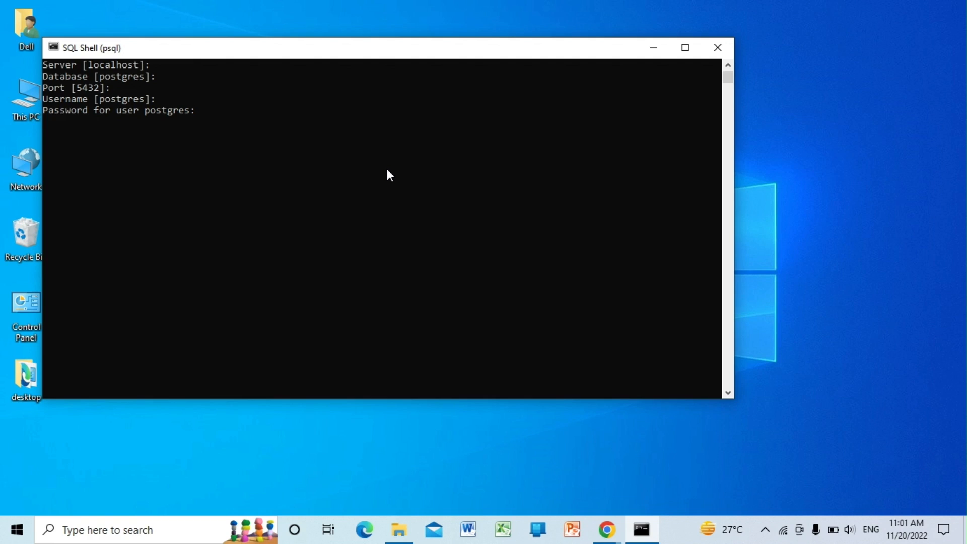
{"action": "key", "text": "Enter"}
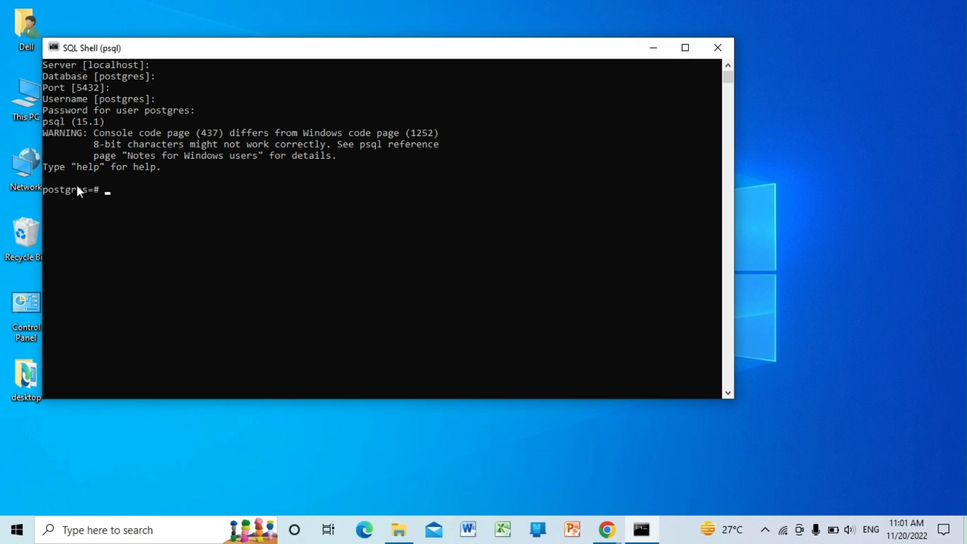
{"action": "mouse_move", "coordinate": [123, 194]}
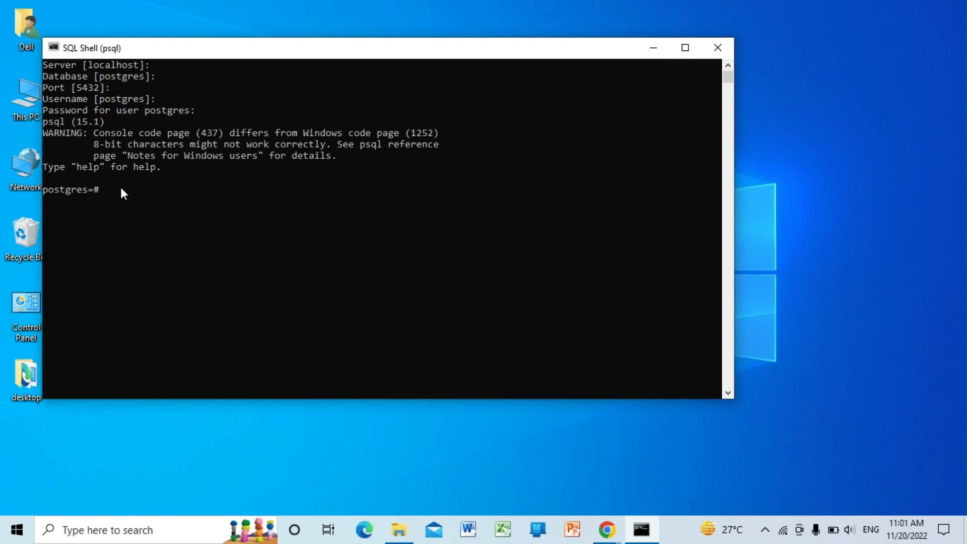
Step: Run \l to list the postgres, template0 and template1 databases
{"action": "type", "text": "\\l"}
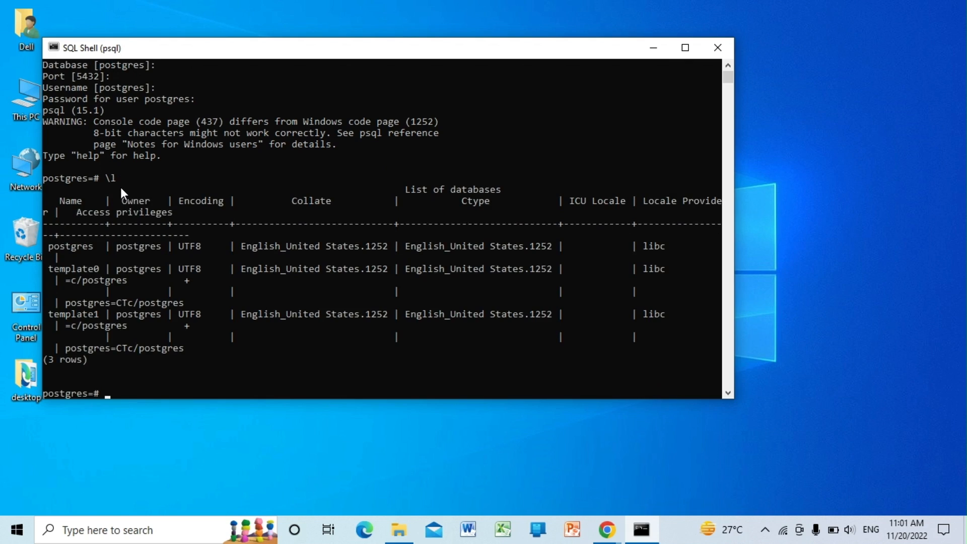
{"action": "mouse_move", "coordinate": [154, 336]}
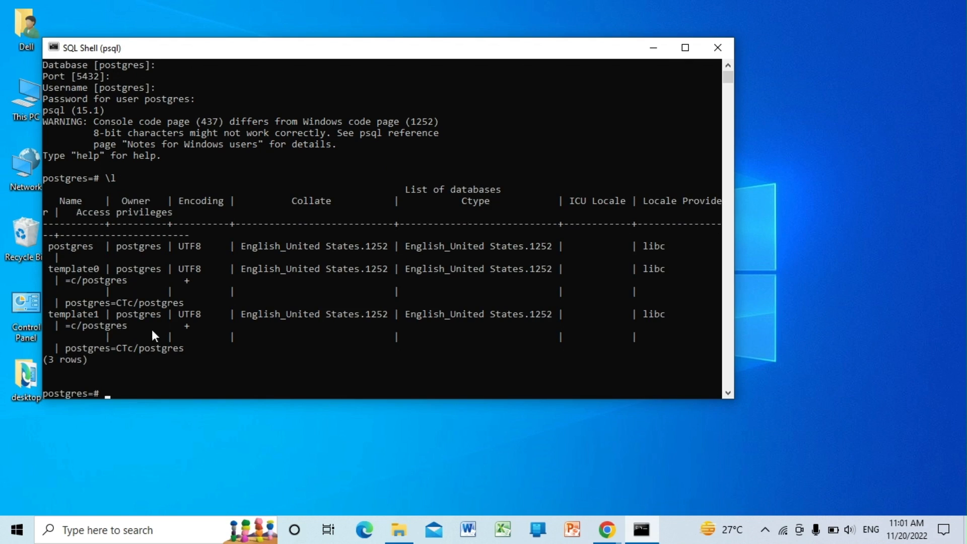
{"action": "mouse_move", "coordinate": [224, 283]}
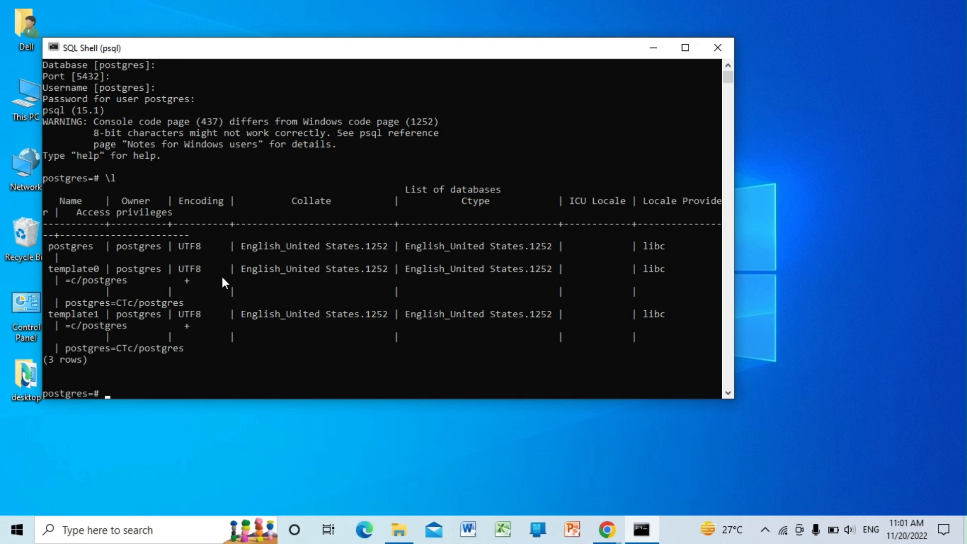